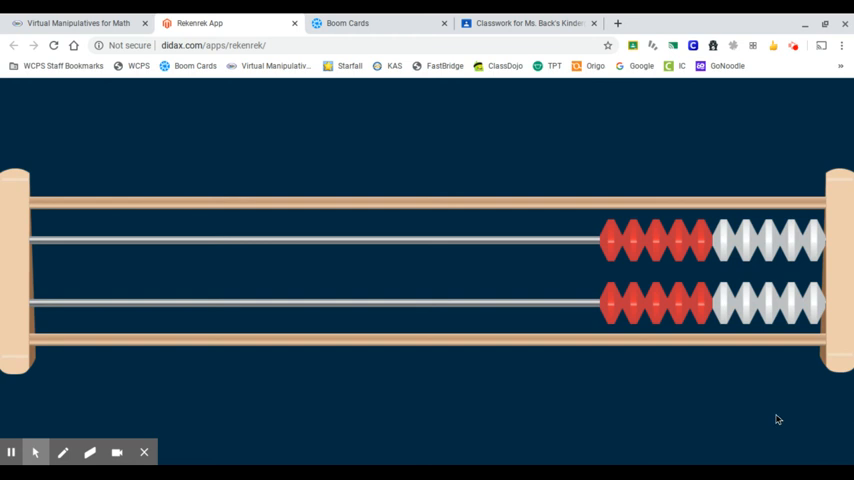
mouse_move(50, 147)
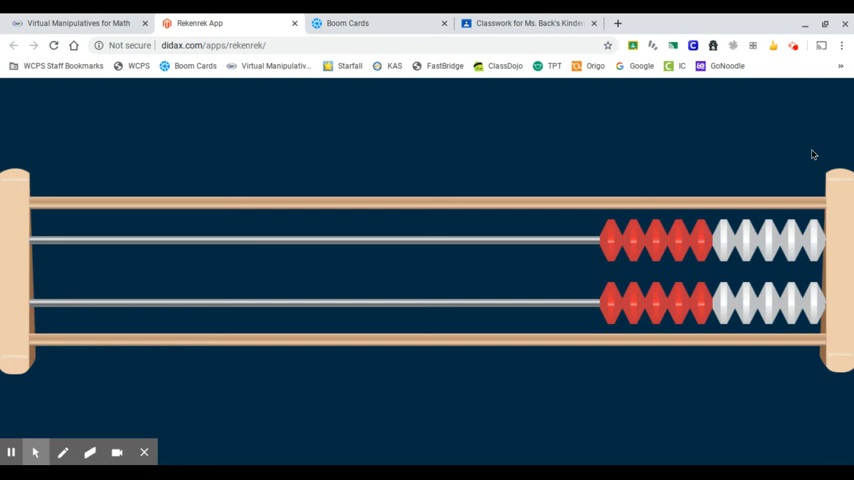
mouse_move(822, 354)
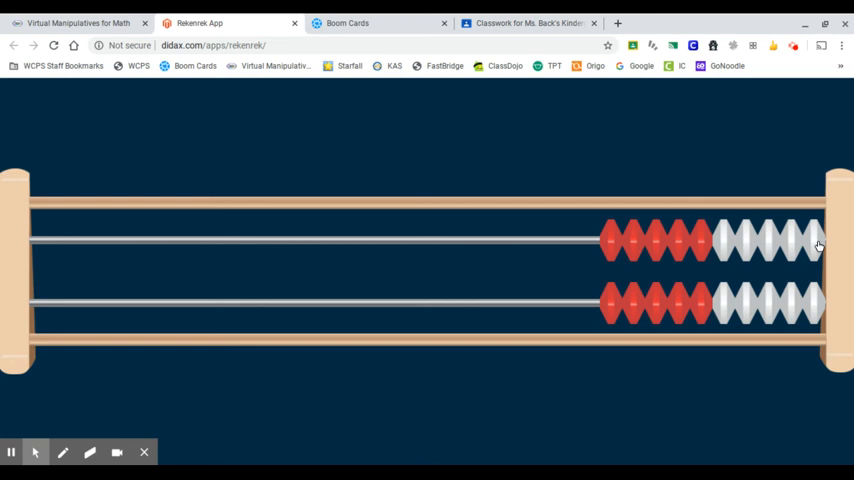
- Slide all ten top-row beads to the left end of the rack
drag(815, 240, 675, 247)
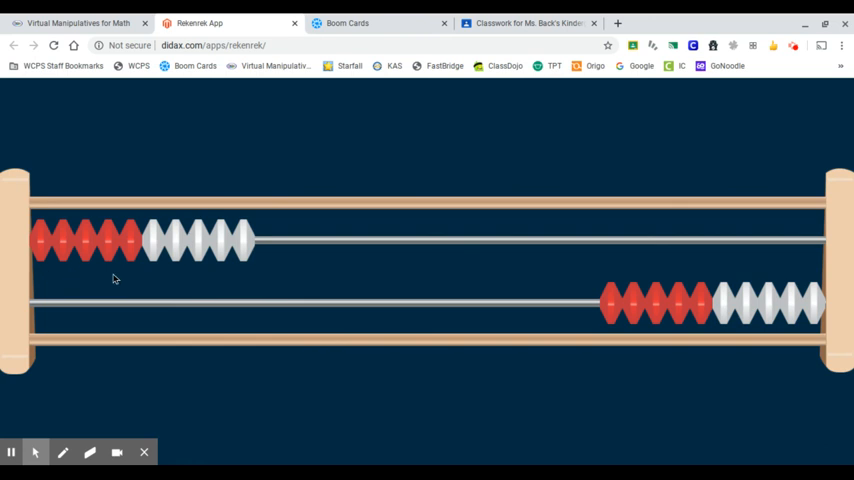
mouse_move(43, 206)
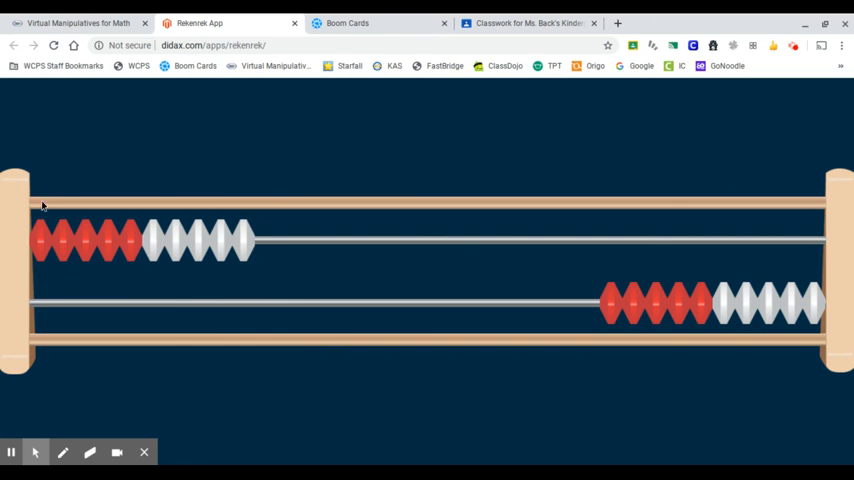
mouse_move(276, 255)
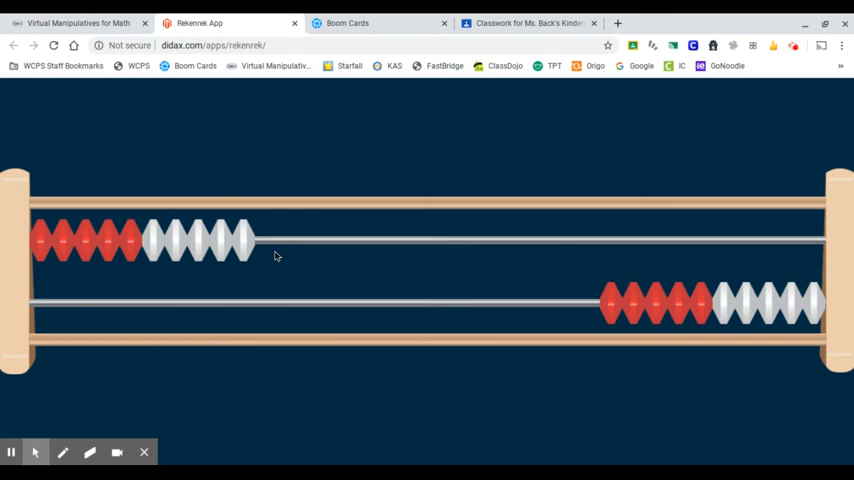
mouse_move(35, 262)
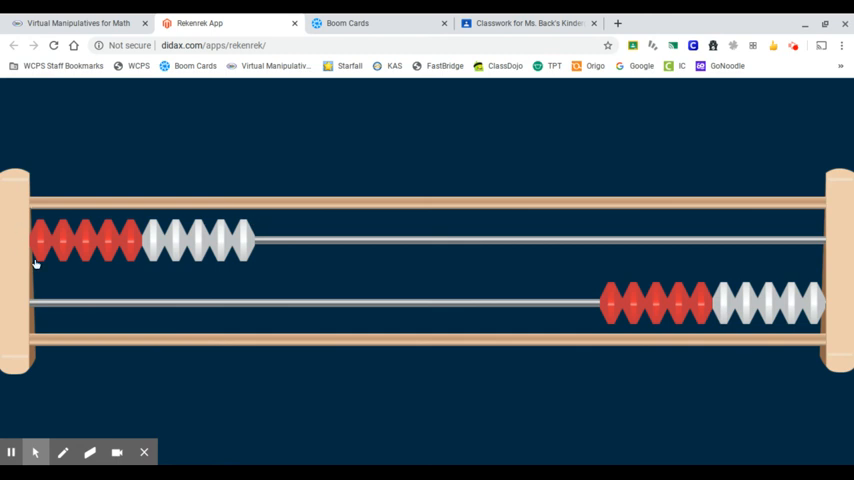
mouse_move(113, 188)
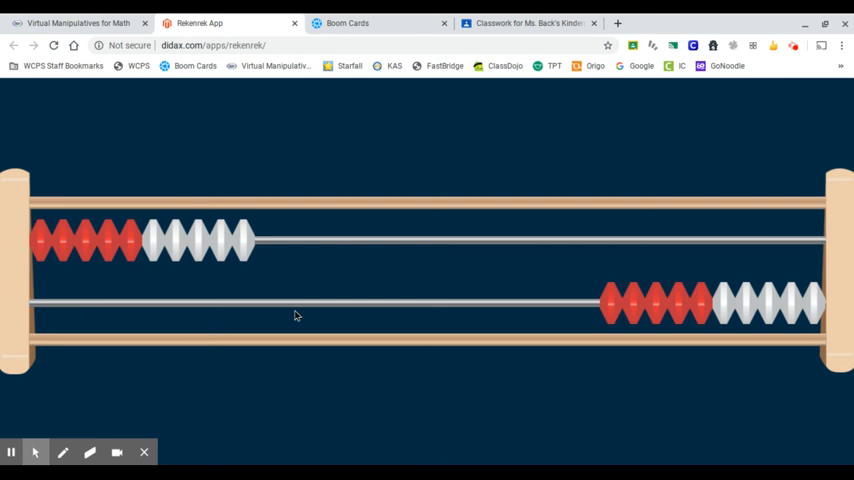
mouse_move(322, 294)
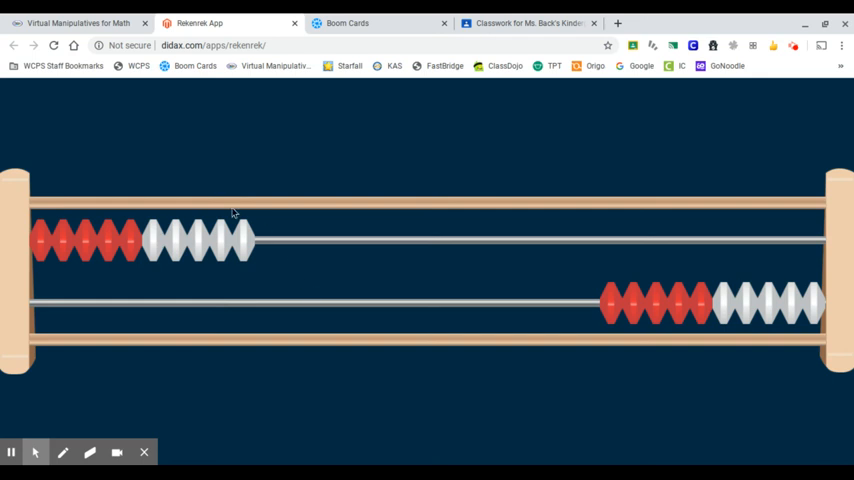
mouse_move(272, 239)
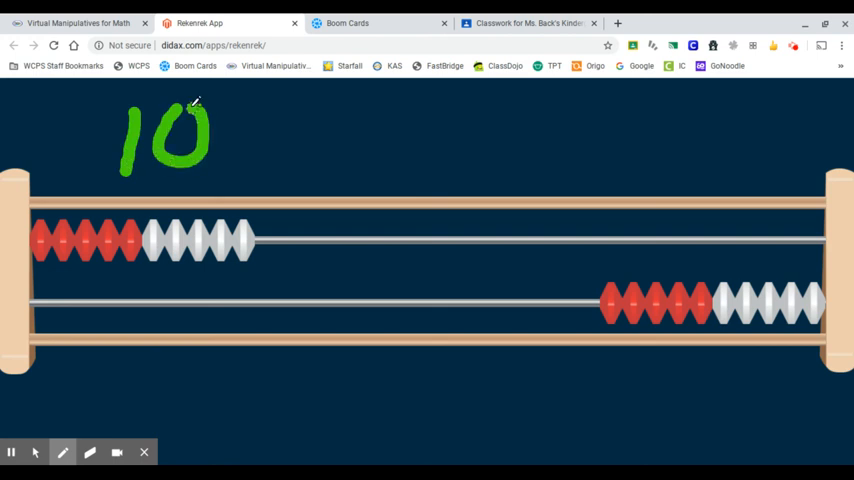
- Handwrite the plus sign and the answer 10 to complete 10 + 0 = 10 in green
drag(268, 118, 268, 158)
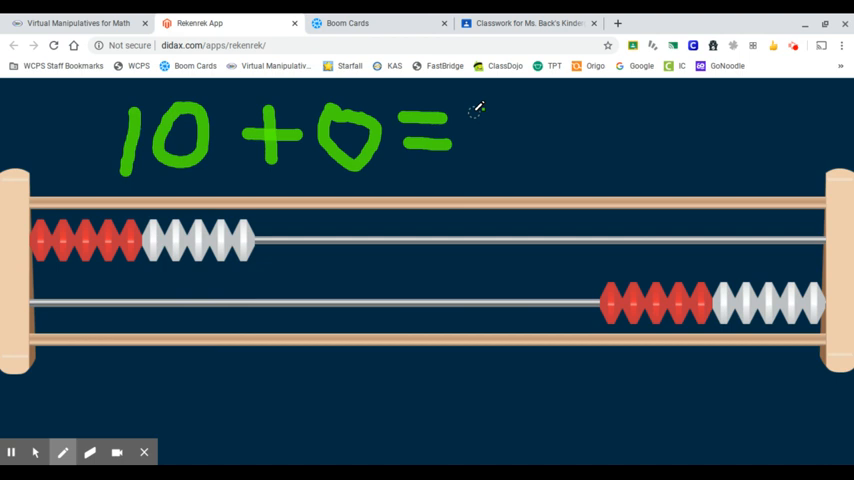
drag(490, 110, 490, 165)
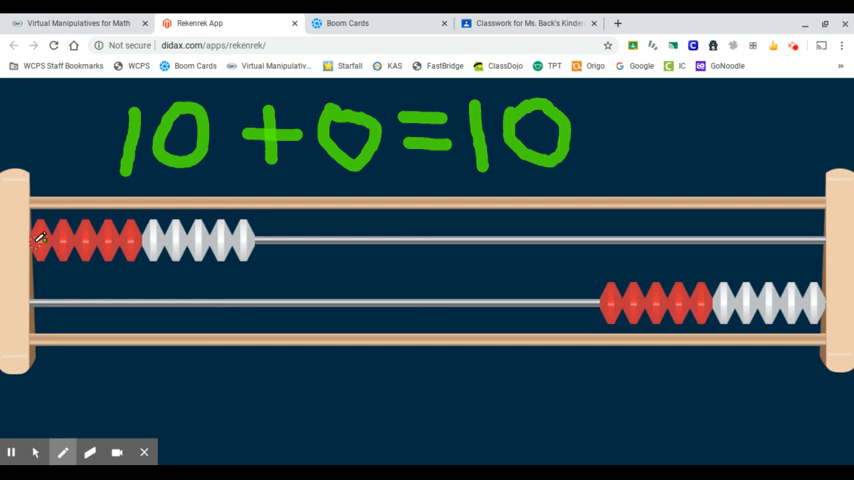
mouse_move(222, 283)
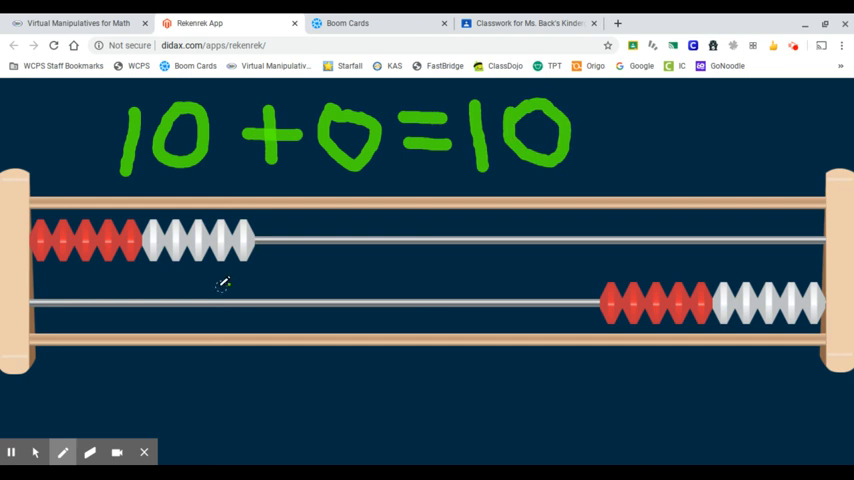
mouse_move(48, 303)
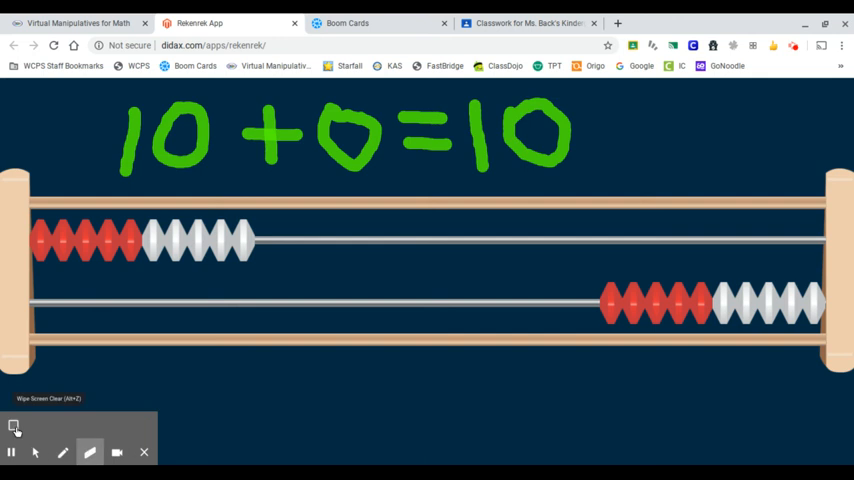
- Wipe the handwriting off the screen and slide one red bottom-row bead left
click(14, 425)
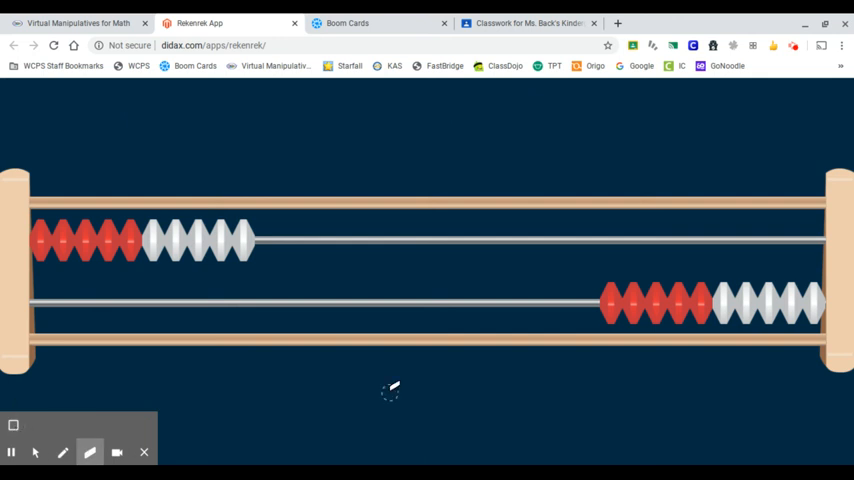
click(34, 452)
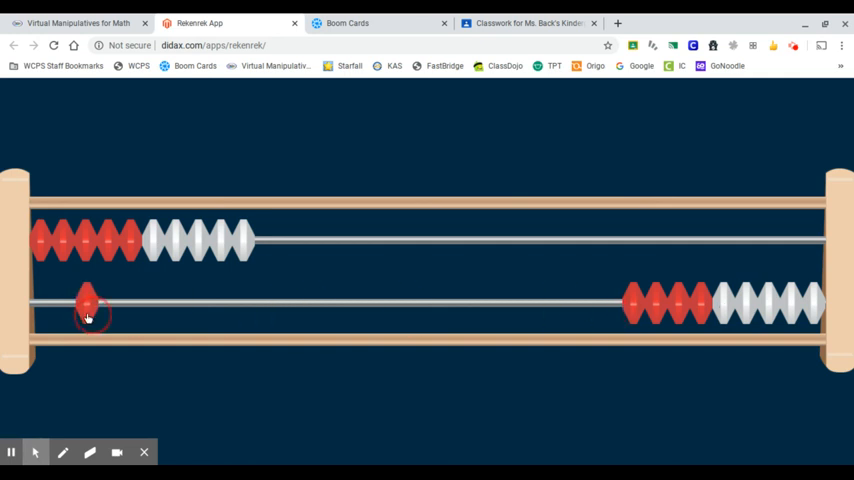
drag(88, 305, 40, 305)
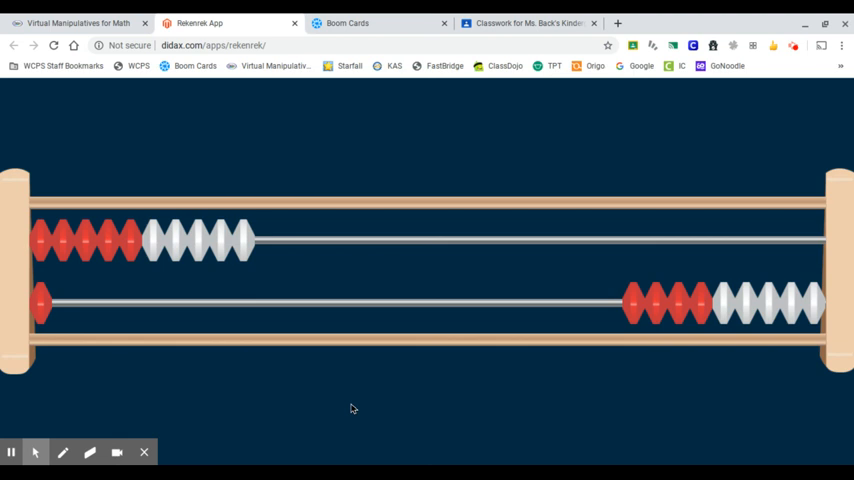
mouse_move(62, 196)
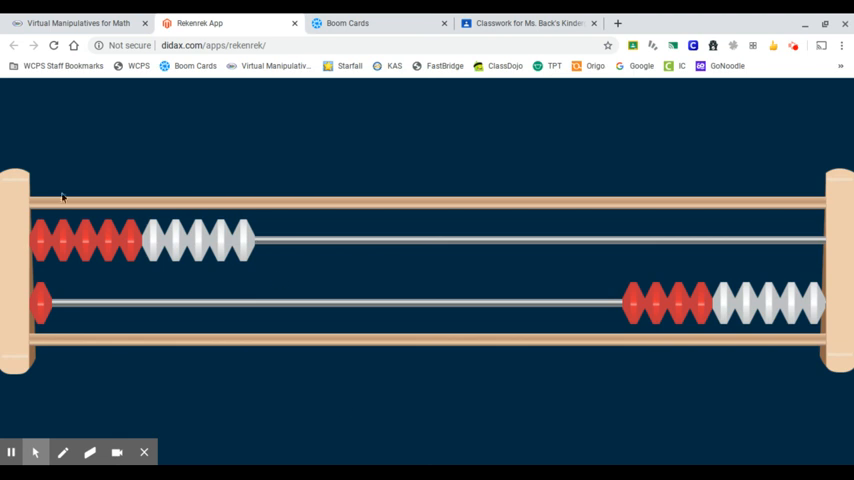
mouse_move(276, 233)
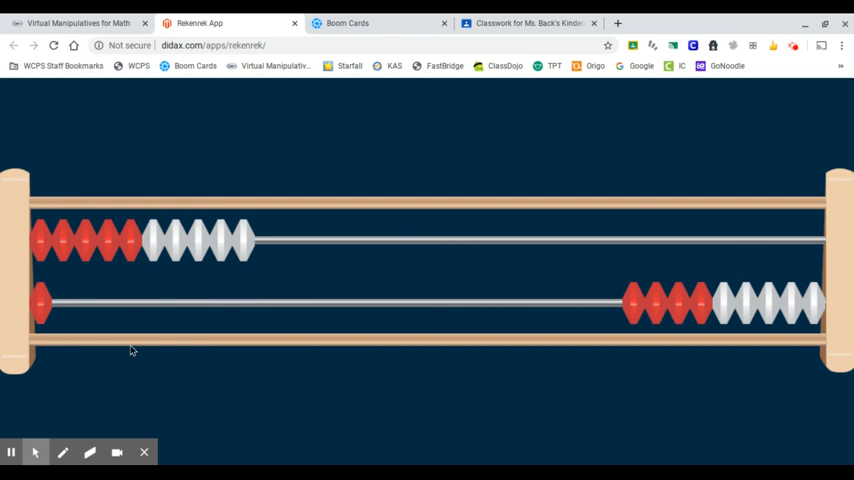
mouse_move(23, 343)
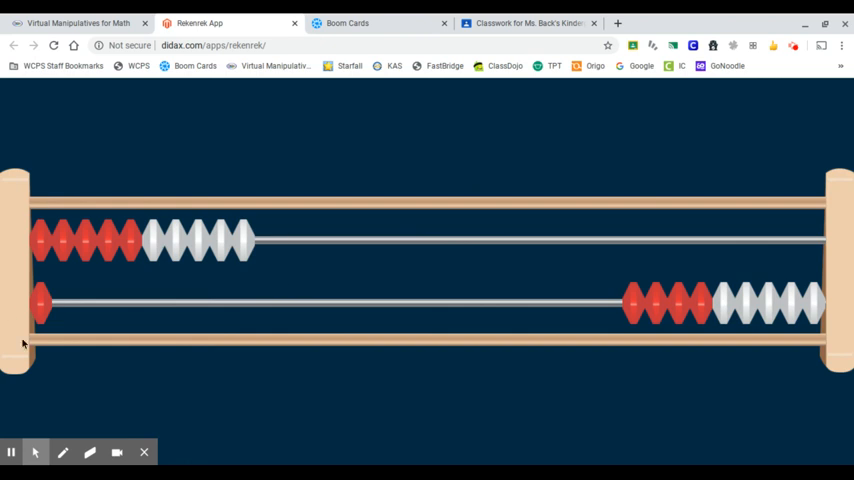
mouse_move(66, 207)
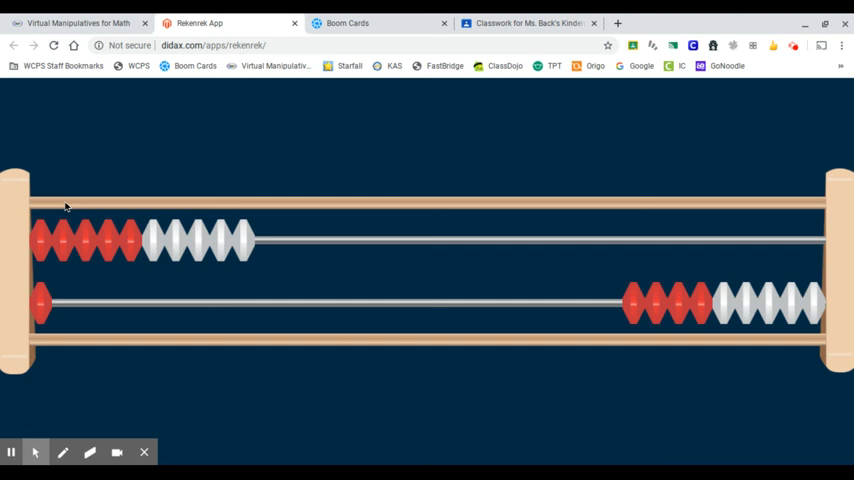
mouse_move(17, 347)
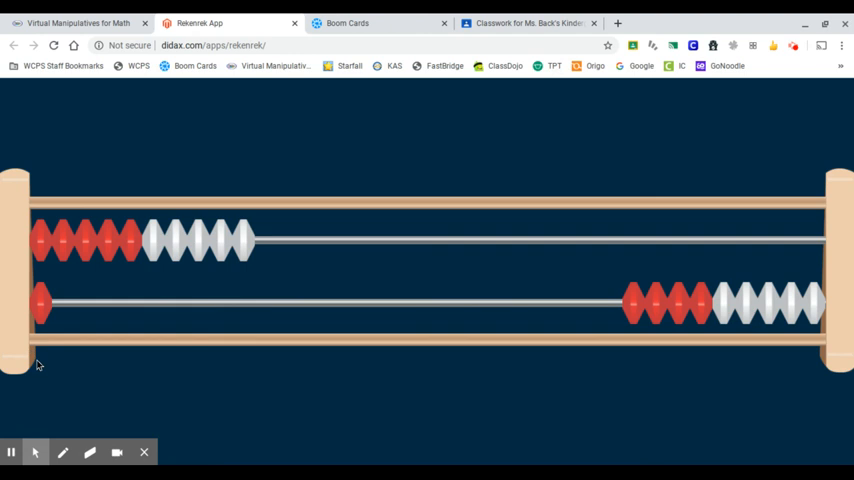
- Handwrite 10 + 1 = 11 in purple above the beads
click(63, 452)
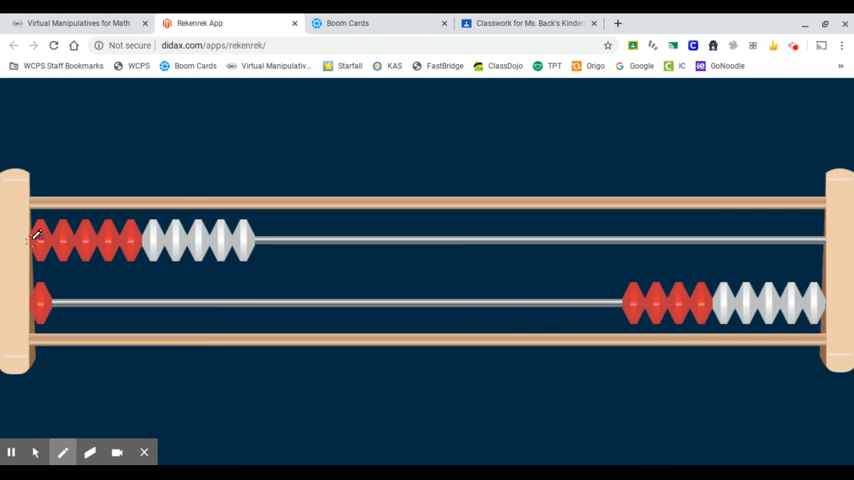
drag(40, 240, 250, 240)
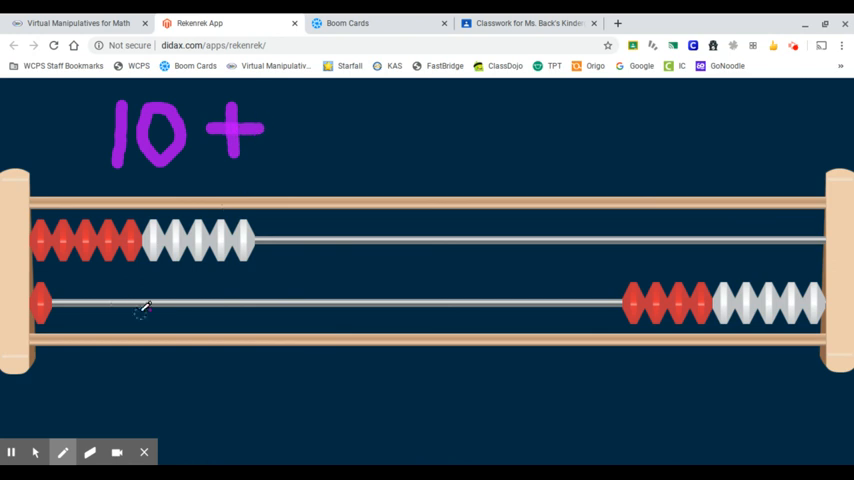
mouse_move(80, 333)
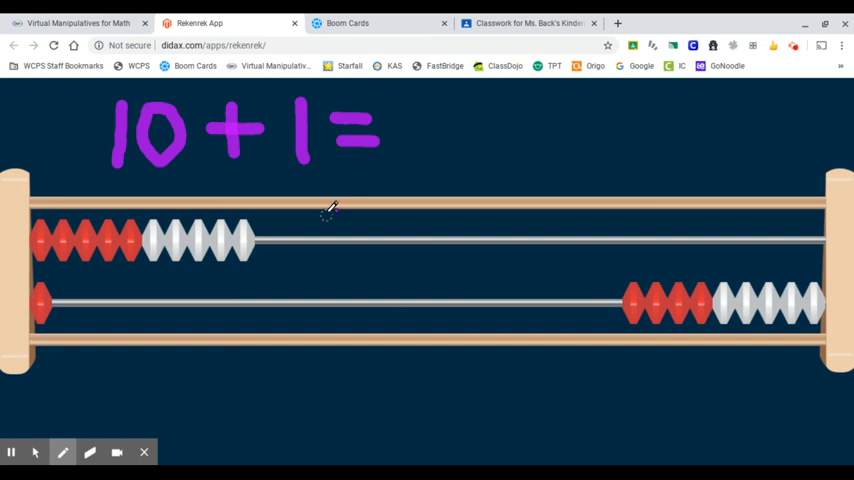
mouse_move(428, 115)
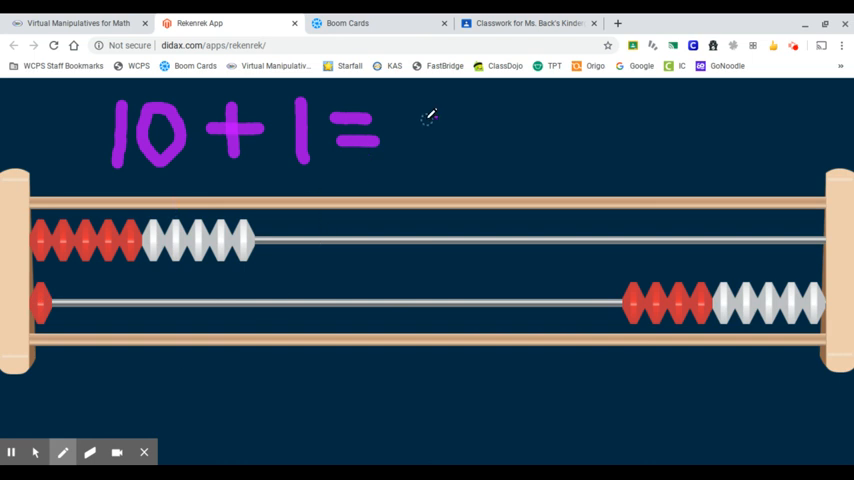
drag(410, 110, 445, 160)
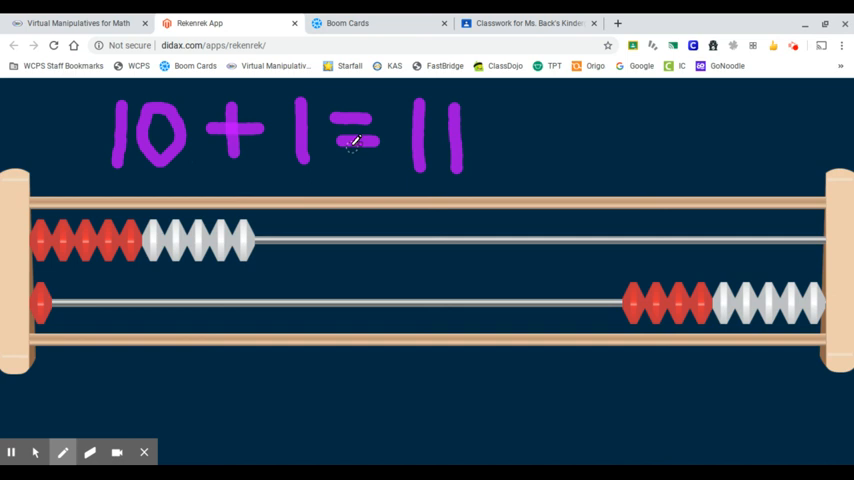
mouse_move(446, 280)
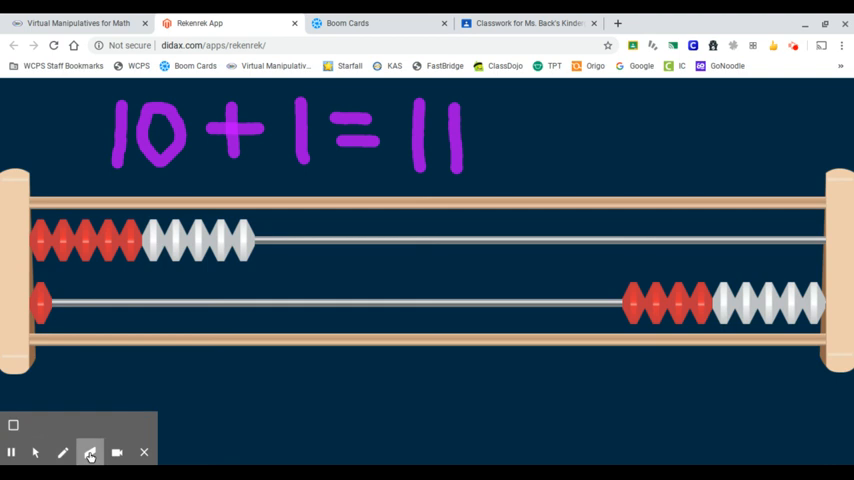
- Wipe the purple 10 + 1 = 11 equation from the screen
click(89, 452)
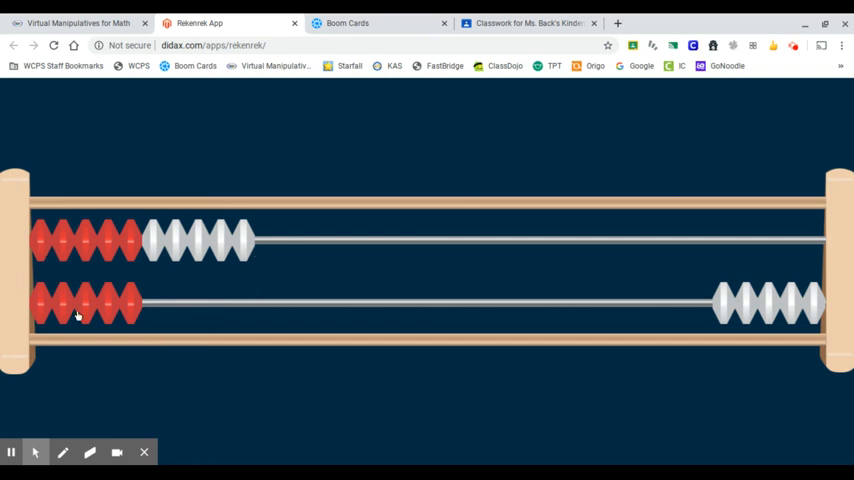
mouse_move(123, 438)
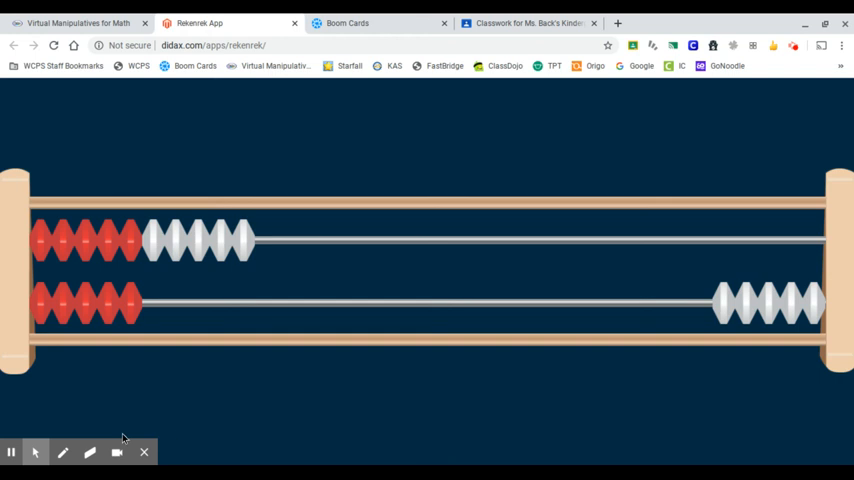
- Handwrite 10 + 5 = 15 in green above the rekenrek
click(63, 452)
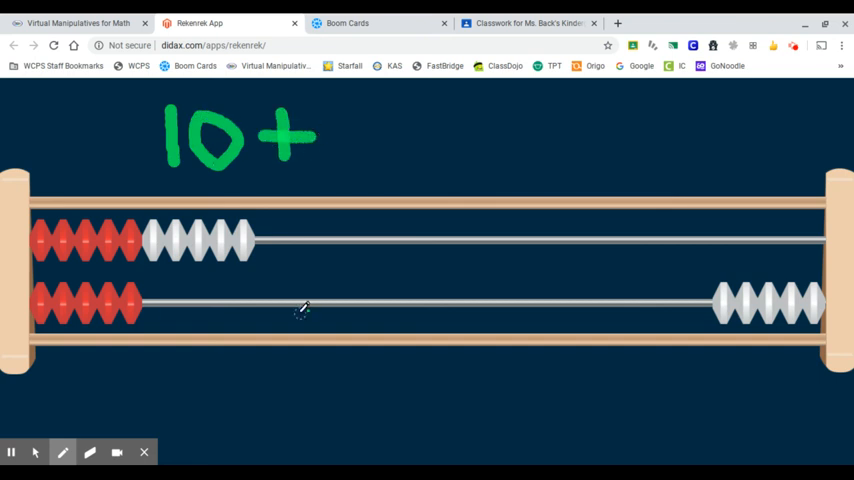
mouse_move(363, 110)
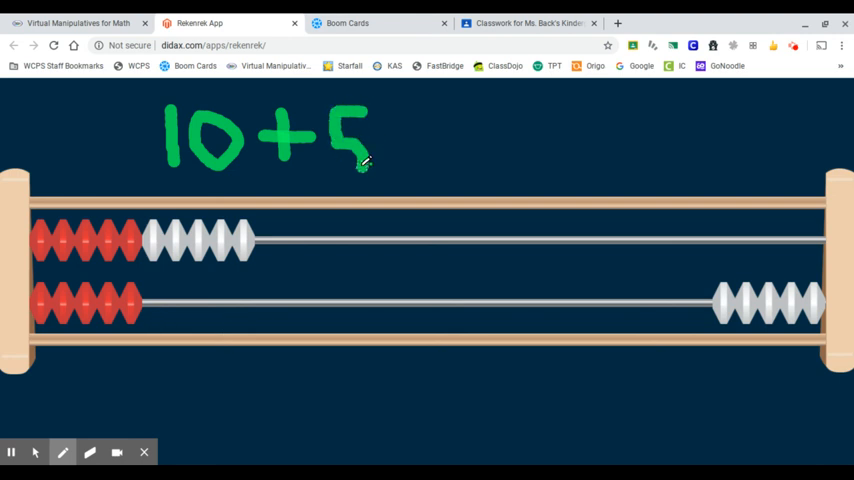
drag(370, 165, 425, 127)
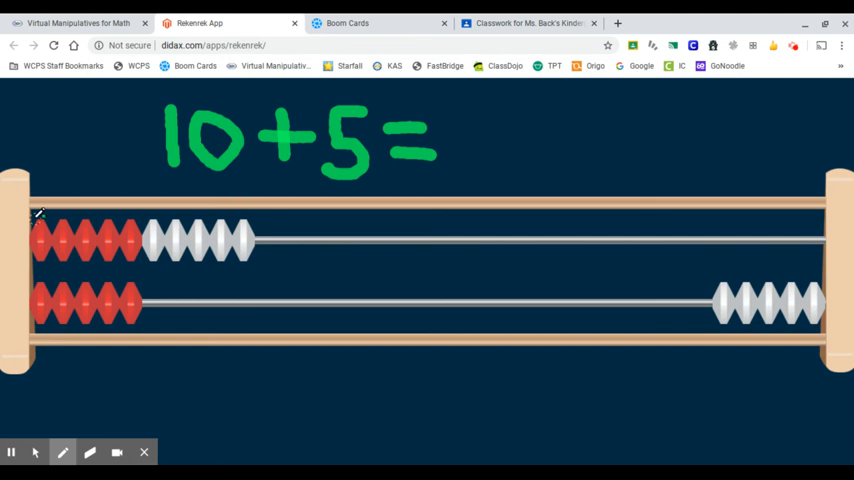
mouse_move(375, 228)
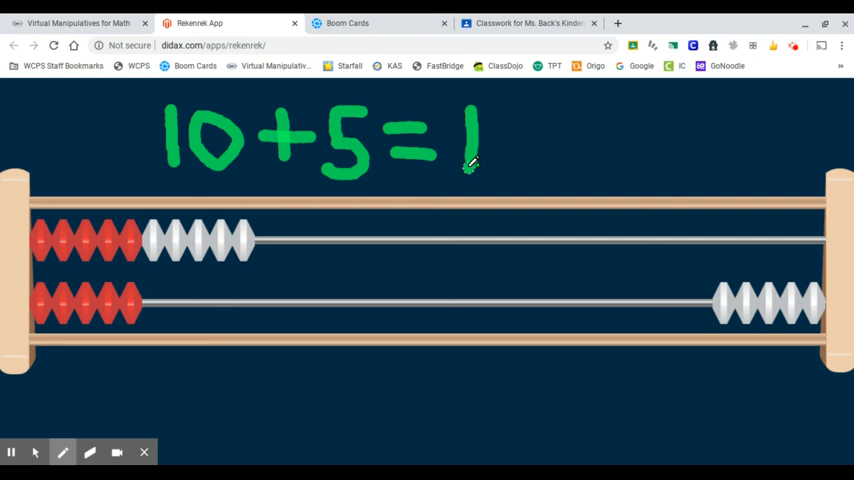
drag(500, 115, 515, 165)
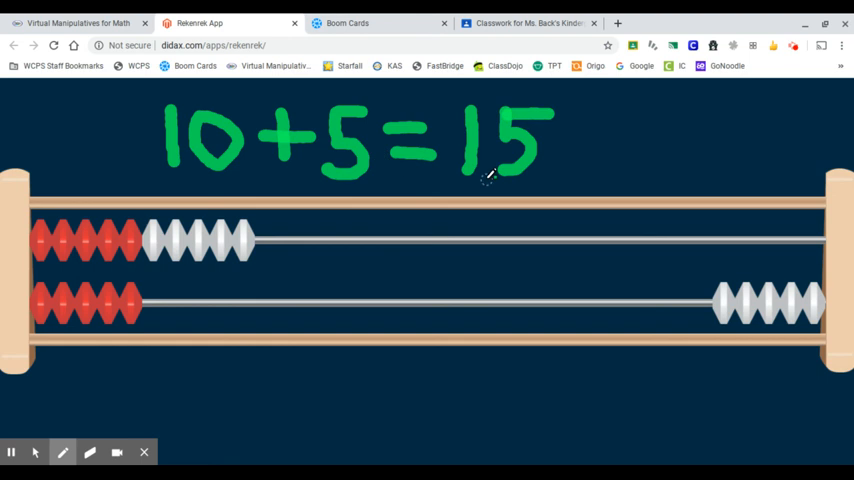
mouse_move(340, 178)
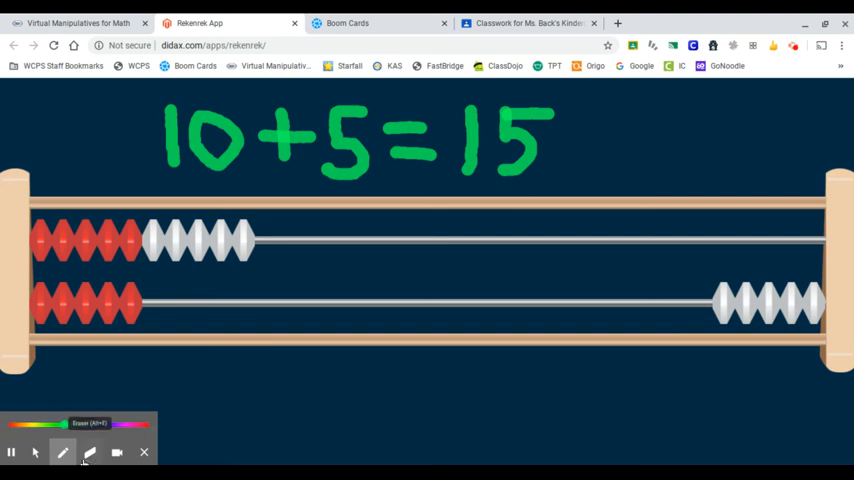
- Erase the green 10 + 5 = 15 equation from the screen
click(90, 453)
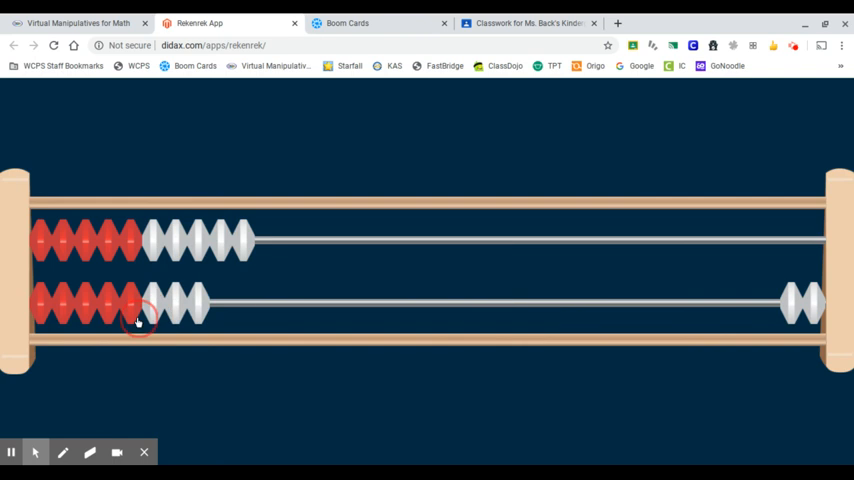
mouse_move(313, 434)
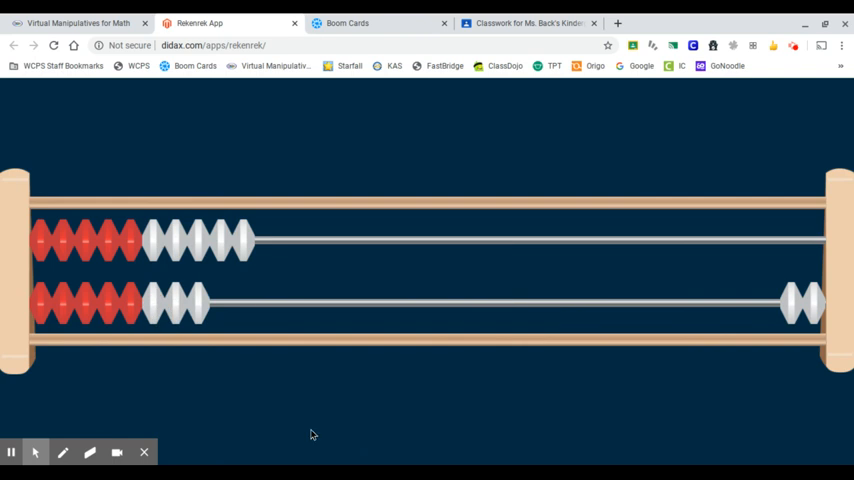
mouse_move(276, 248)
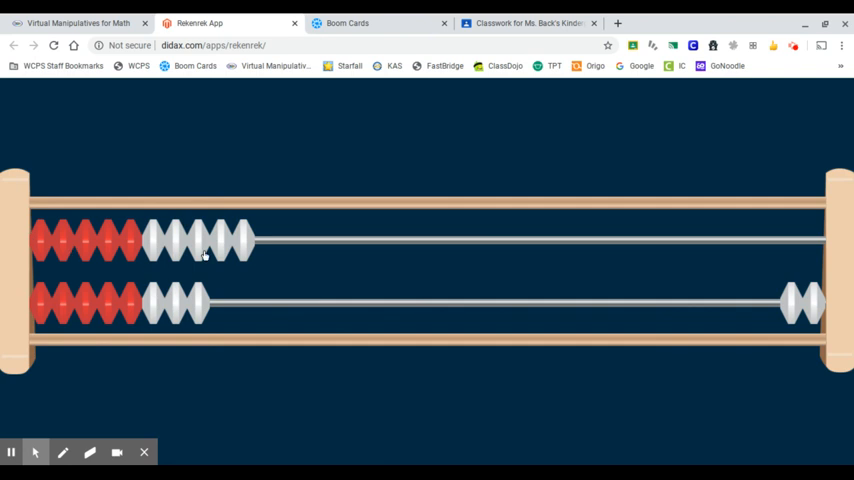
mouse_move(259, 251)
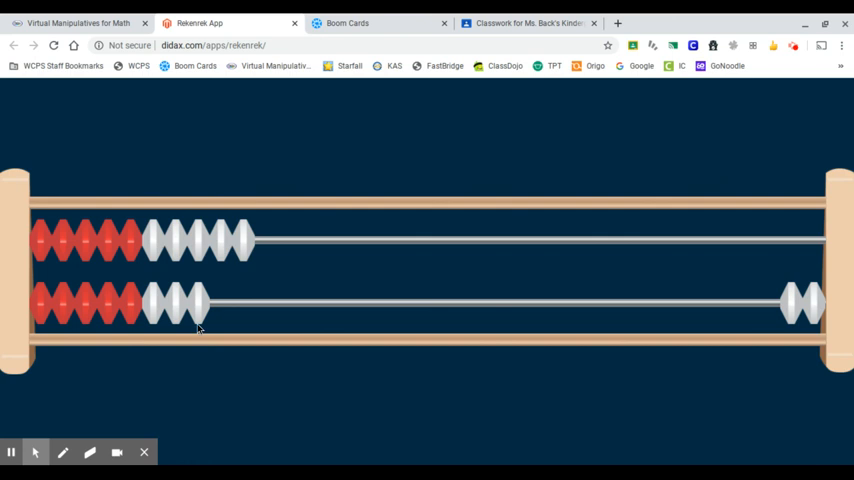
mouse_move(232, 364)
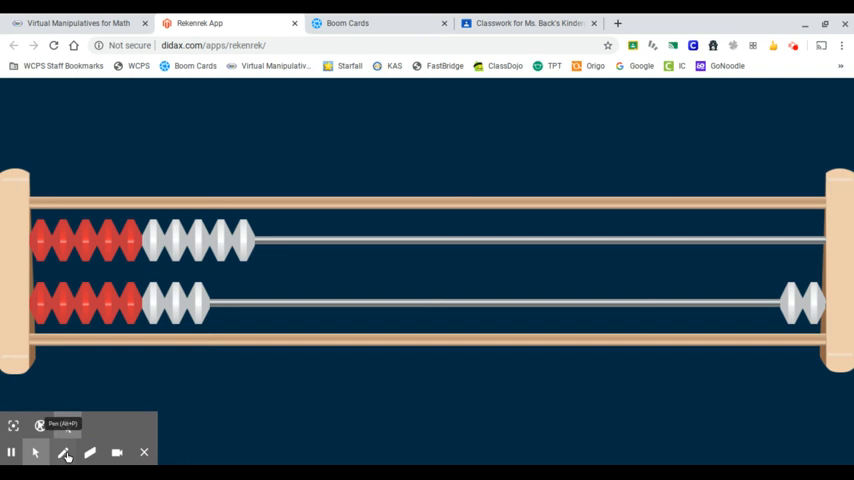
- Handwrite 10+8=18 in pink, return to the pointer tool, and go to Boom Cards
click(64, 452)
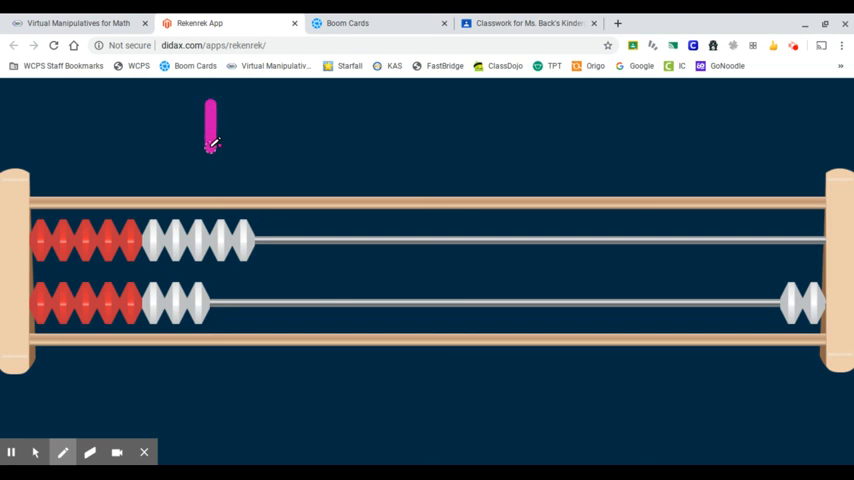
drag(210, 150, 280, 120)
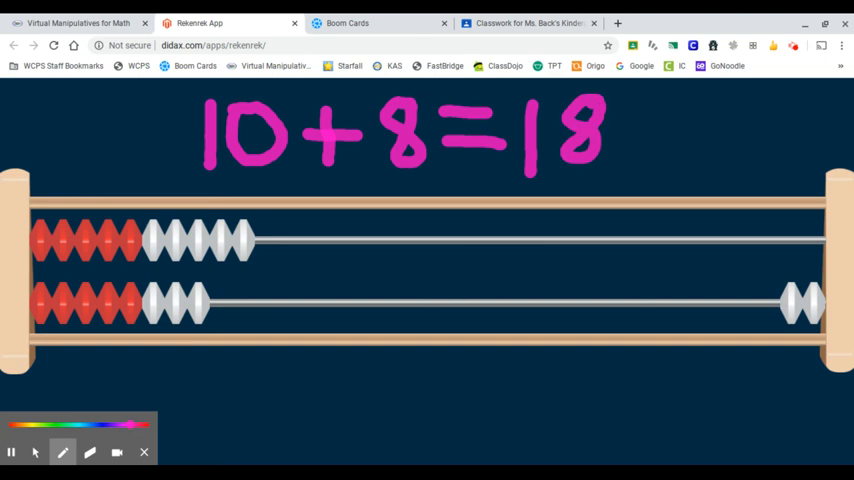
click(34, 452)
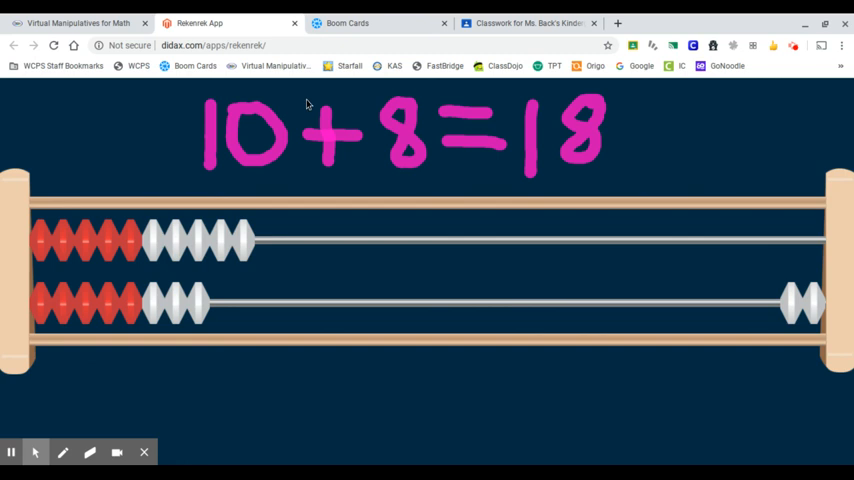
click(347, 23)
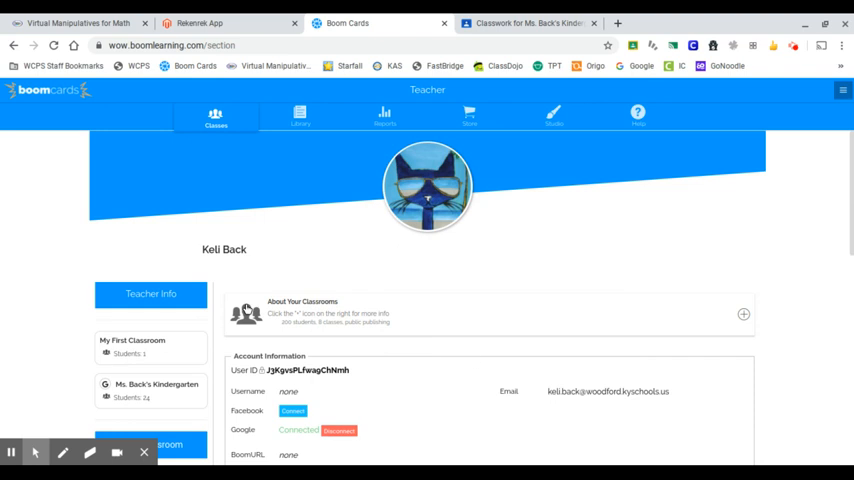
mouse_move(371, 147)
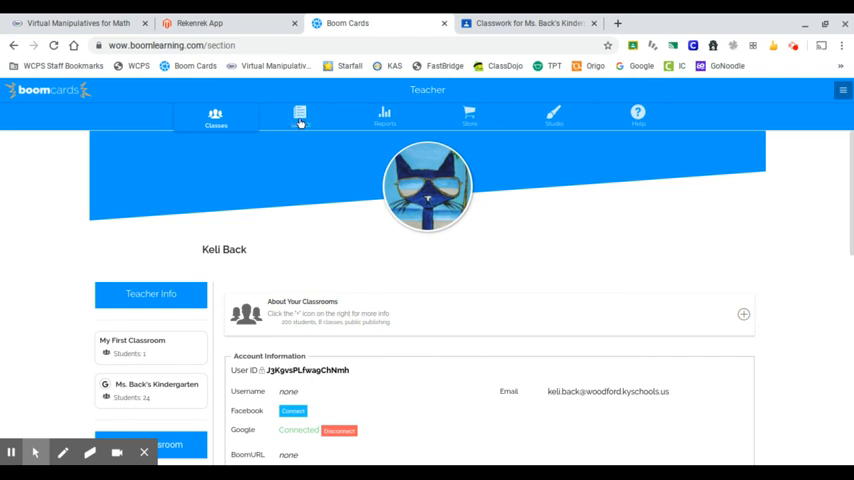
- Open the Boom Cards store's Featured page, then the checkout cart
click(476, 115)
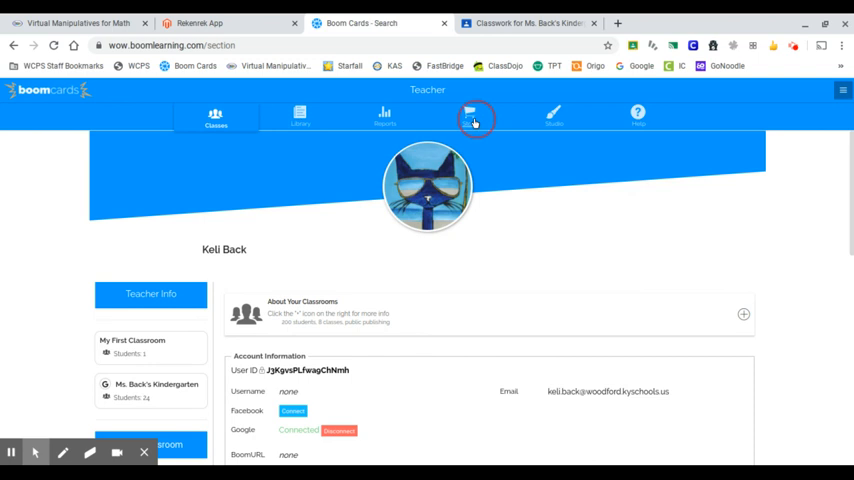
click(470, 115)
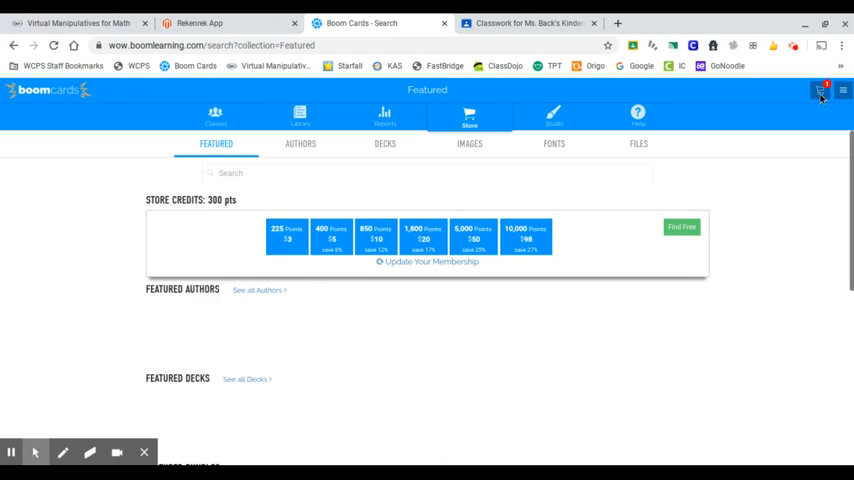
click(820, 90)
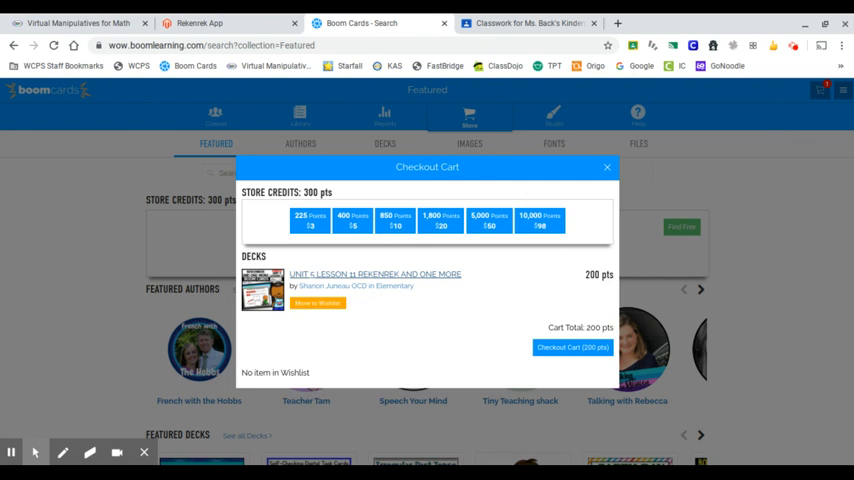
mouse_move(424, 289)
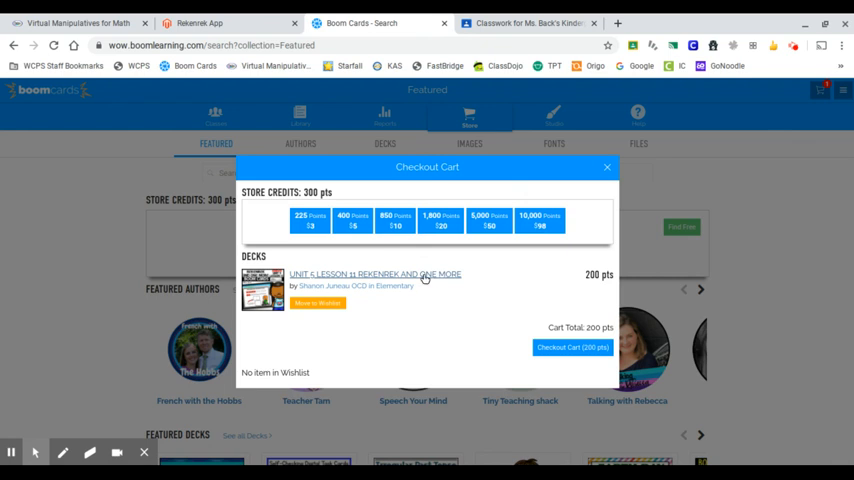
mouse_move(801, 243)
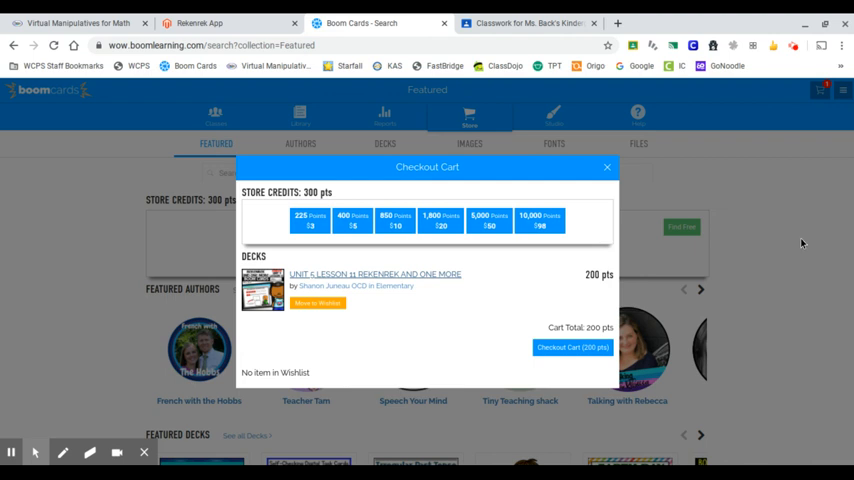
mouse_move(801, 326)
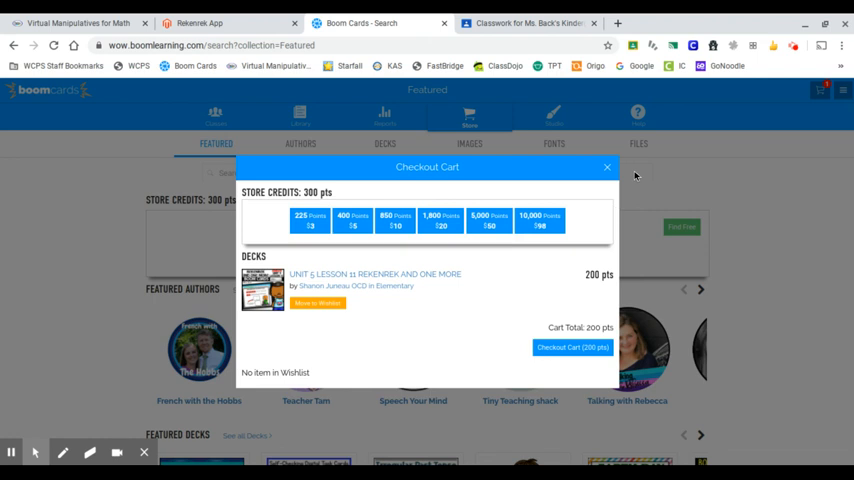
- Click in the checkout cart listing the 200-point Unit 5 Lesson 11 Rekenrek deck
click(606, 167)
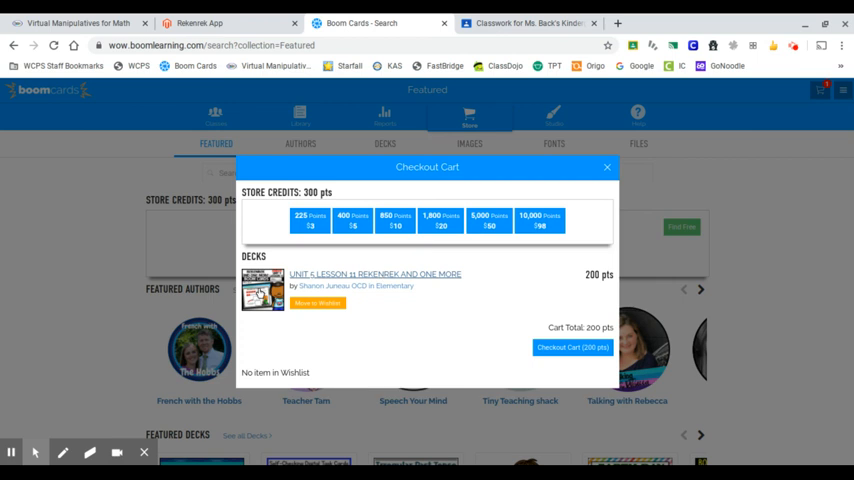
mouse_move(420, 380)
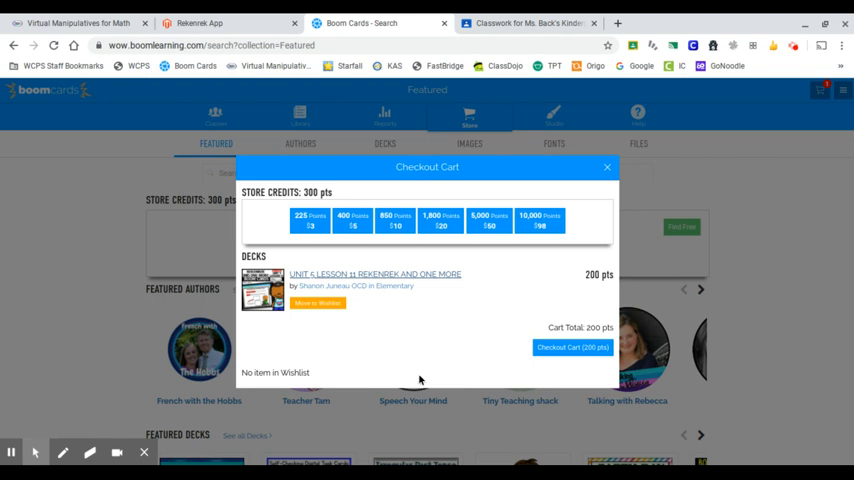
- Close the cart, search the store for 'rekenrek' and open the Unit 5 Lesson 11 Rekenrek and One More deck
click(607, 167)
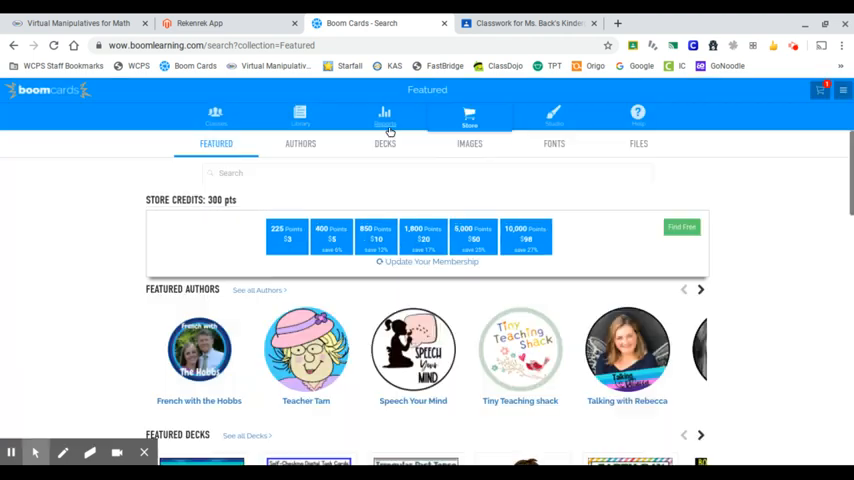
mouse_move(267, 168)
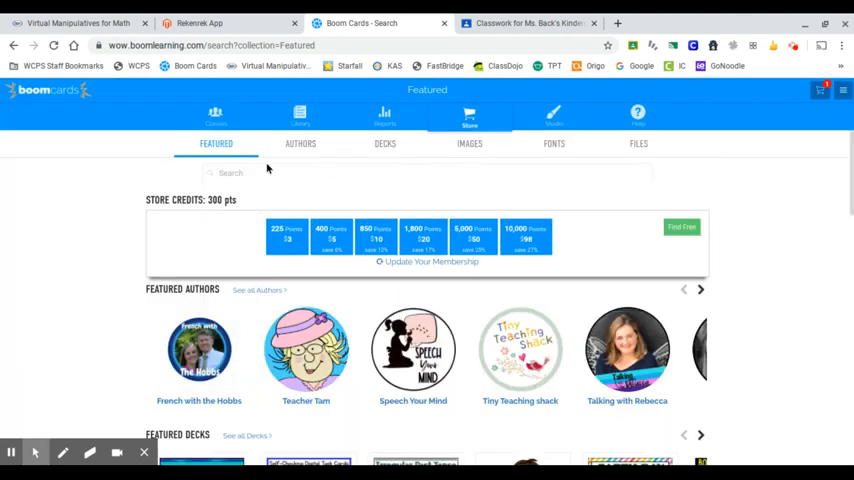
click(230, 172)
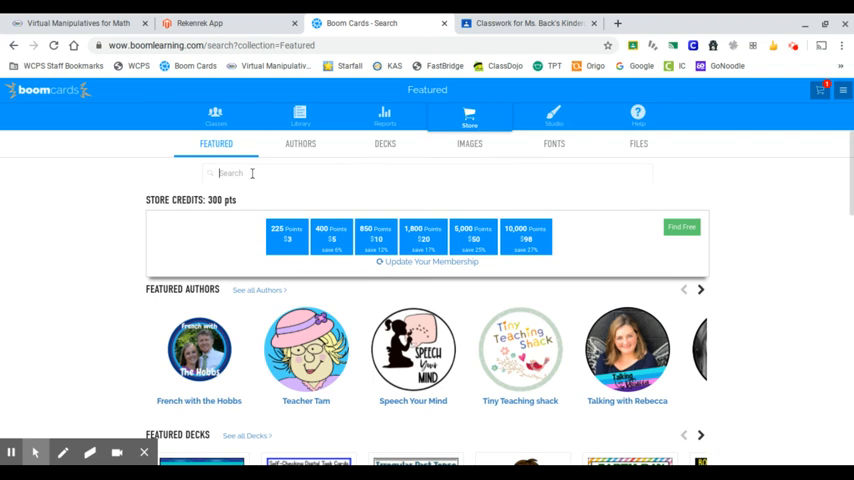
text(rekenk)
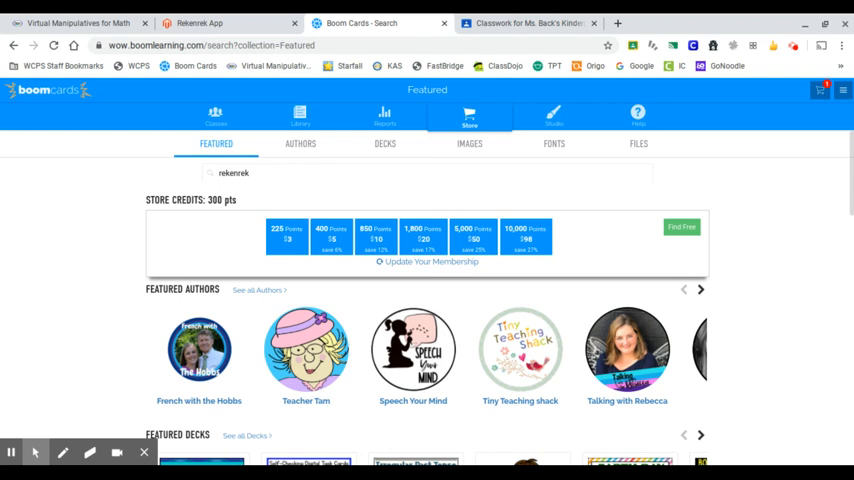
click(384, 143)
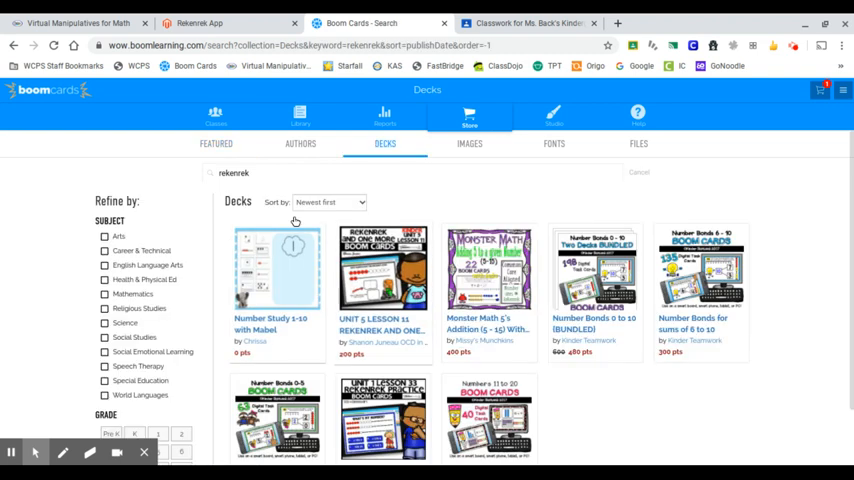
click(383, 270)
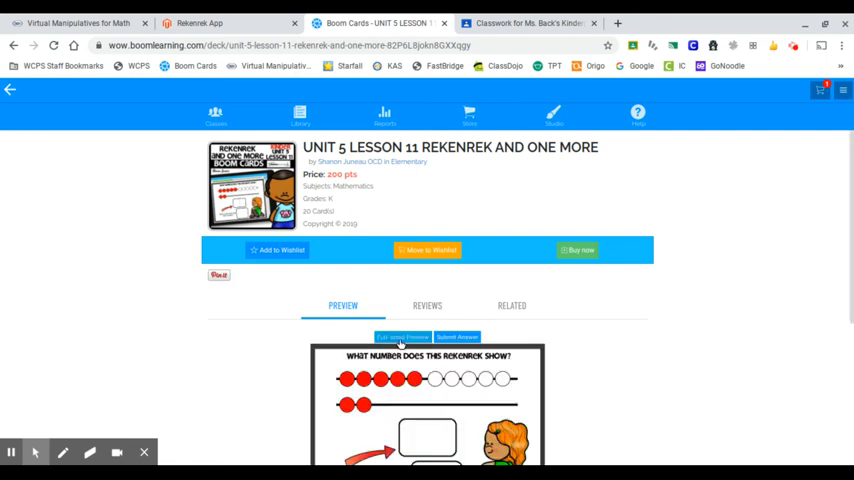
- Launch the deck preview and answer the twelve-bead card with 12 and one more 13
click(402, 337)
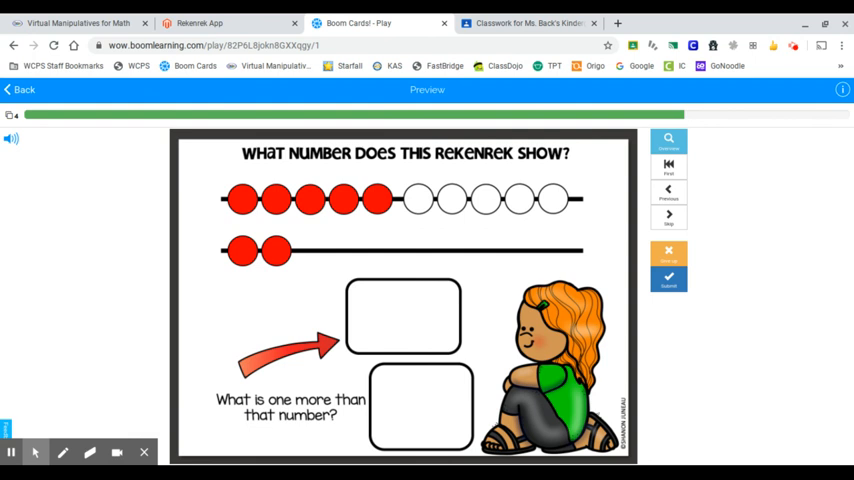
mouse_move(836, 279)
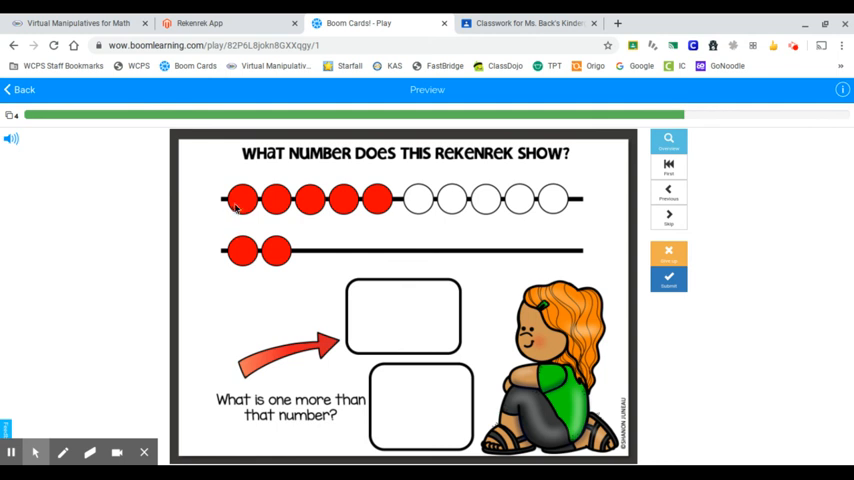
mouse_move(395, 210)
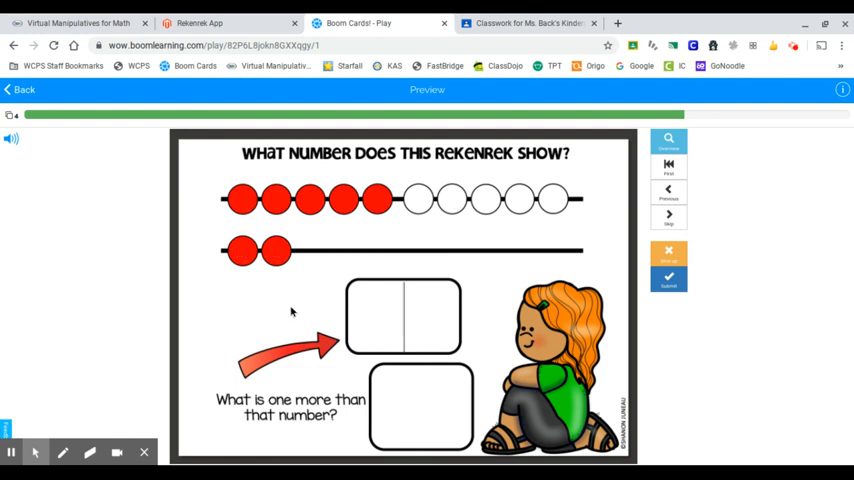
click(404, 314)
text(1)
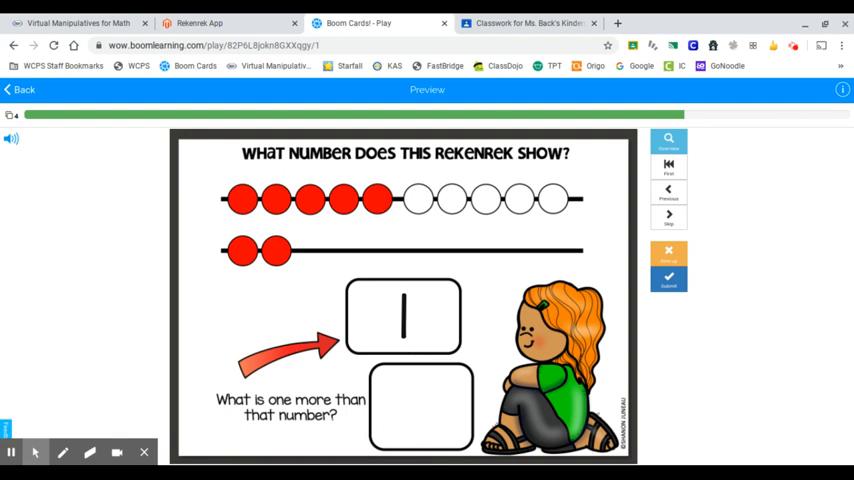
text(2)
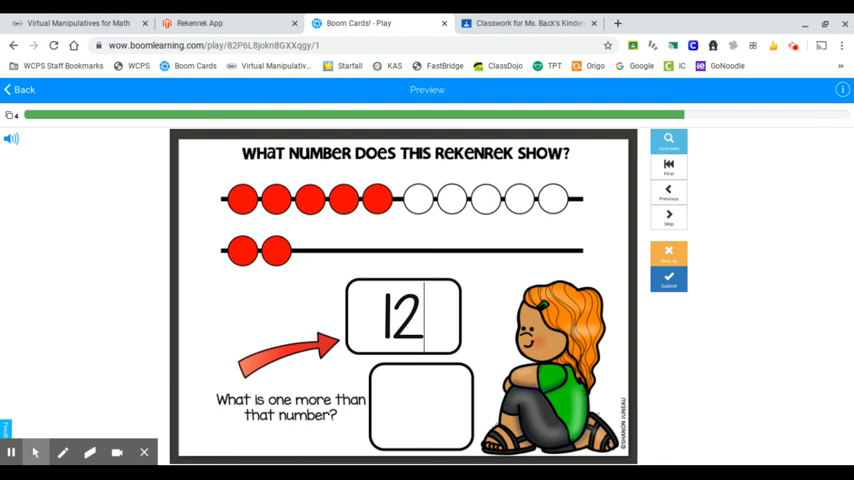
mouse_move(730, 289)
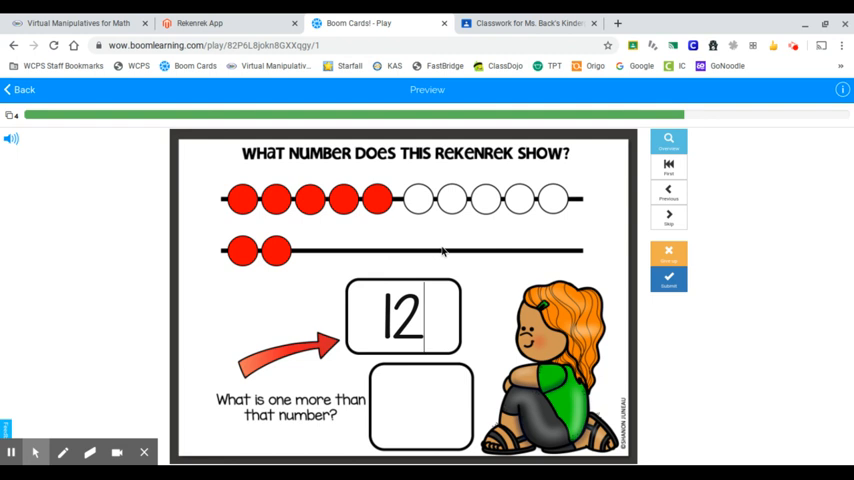
mouse_move(322, 250)
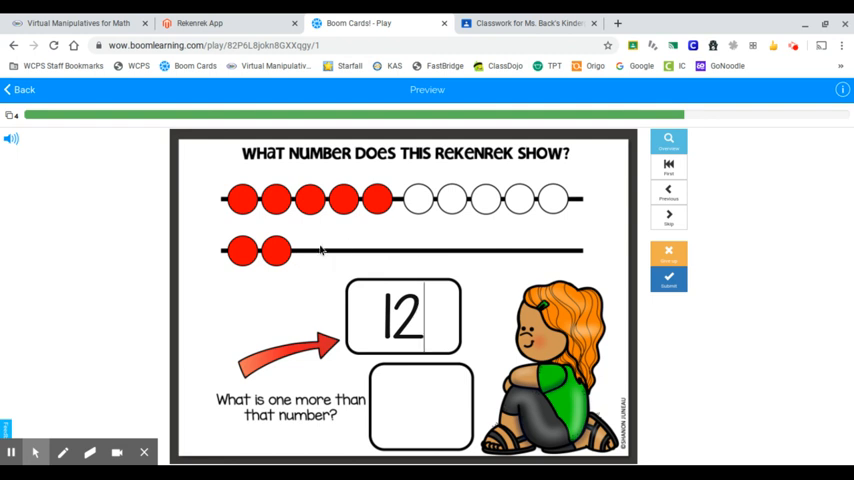
click(421, 403)
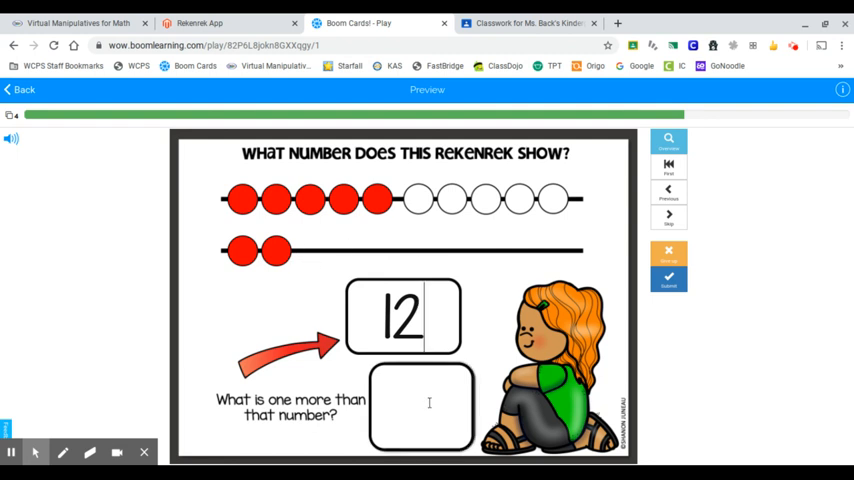
text(13)
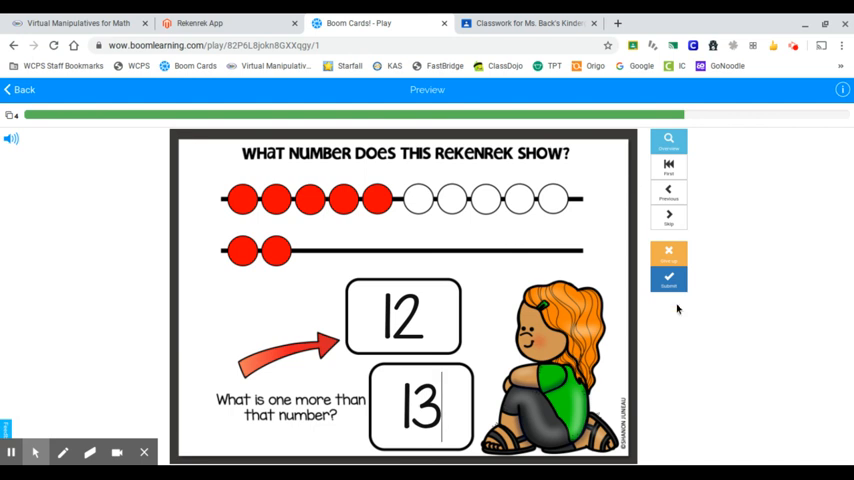
click(668, 277)
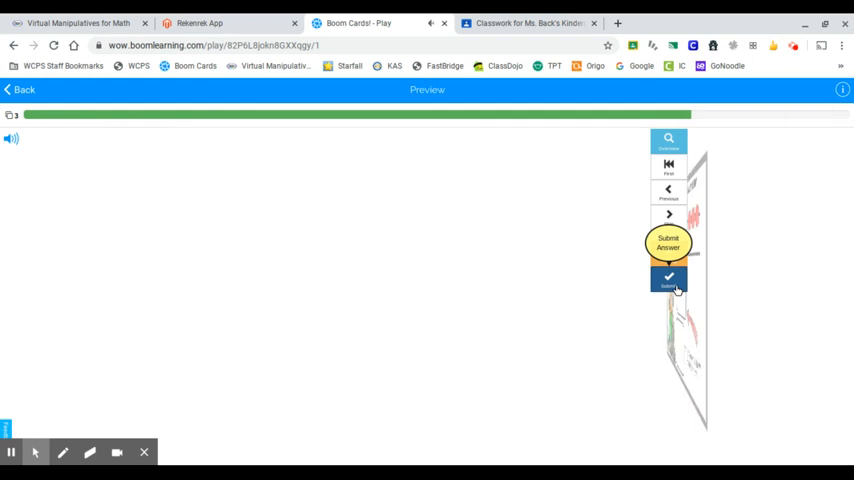
- Answer the ten-bead card with 10 and one more 11, then submit it
click(668, 278)
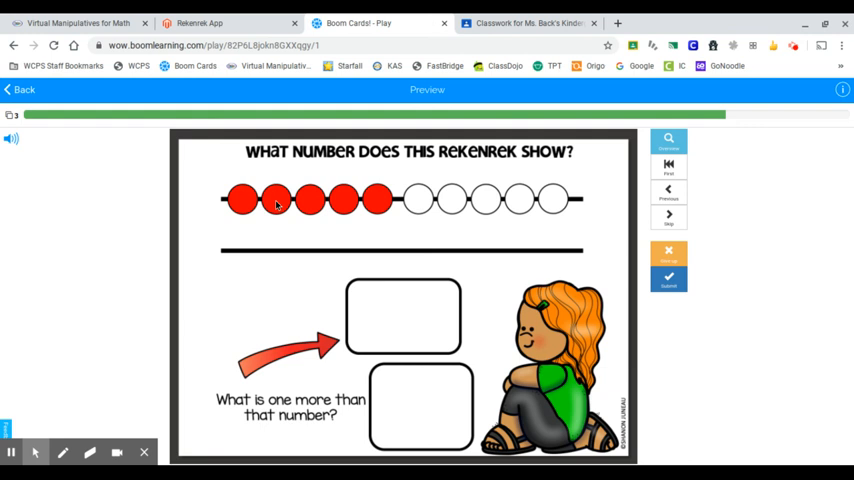
mouse_move(588, 203)
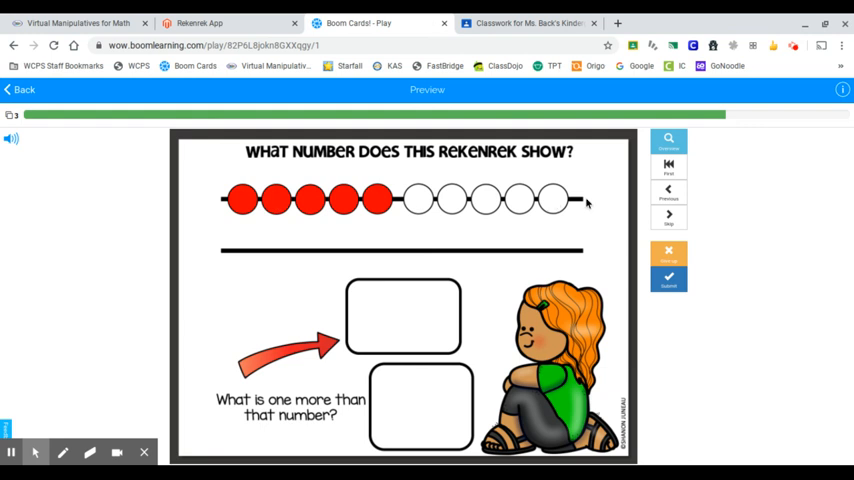
mouse_move(586, 203)
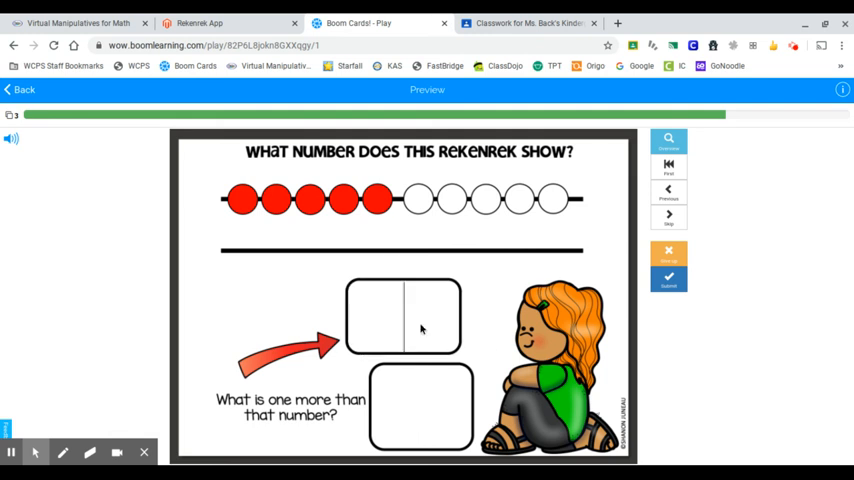
mouse_move(711, 363)
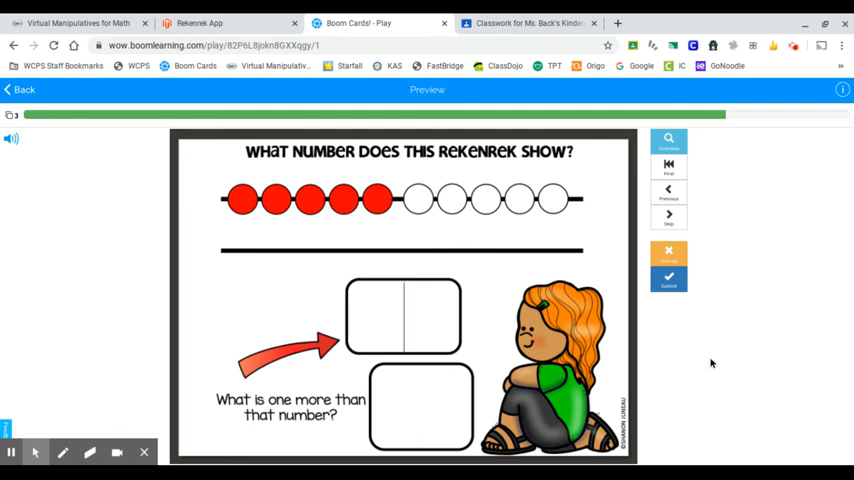
text(10)
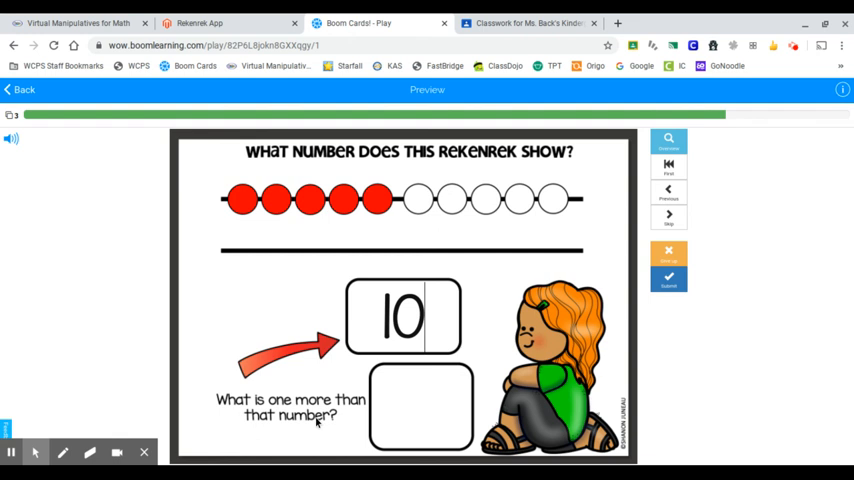
click(404, 317)
text(11)
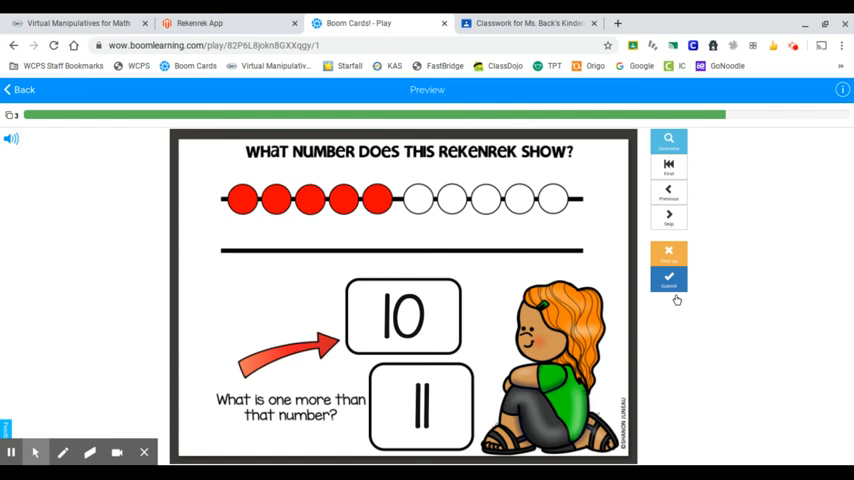
click(668, 278)
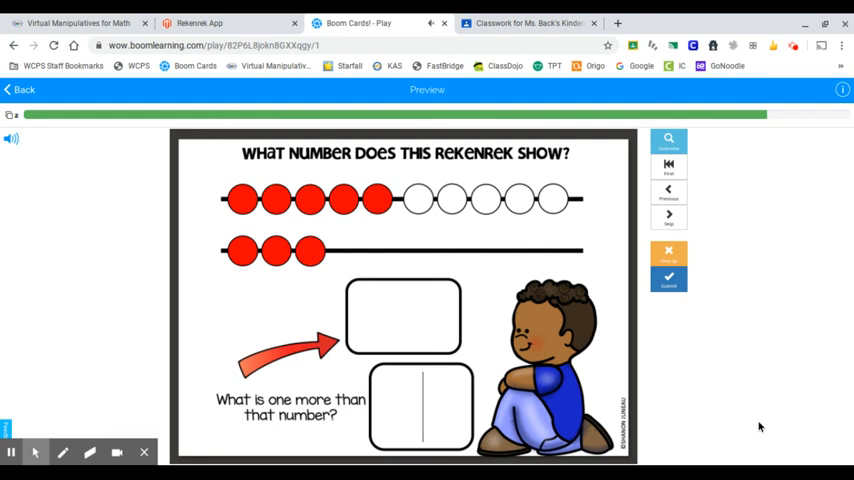
mouse_move(685, 390)
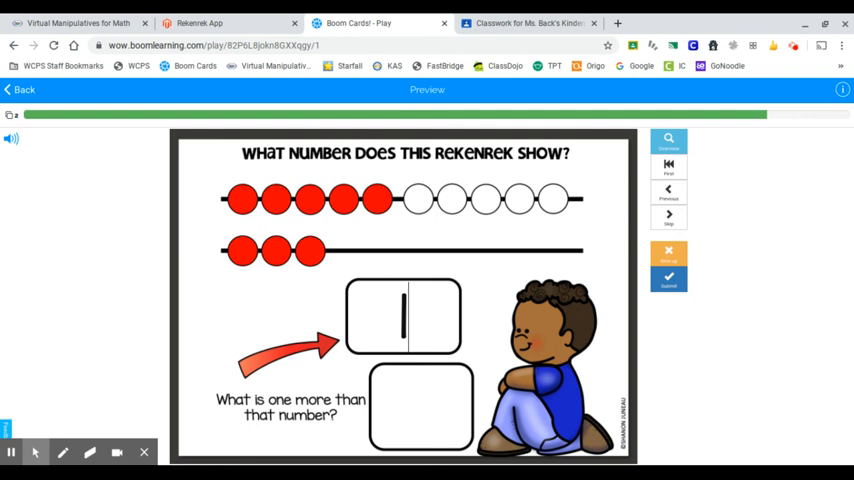
- Answer the thirteen-bead card with 13 and one more 14, then submit it
text(13)
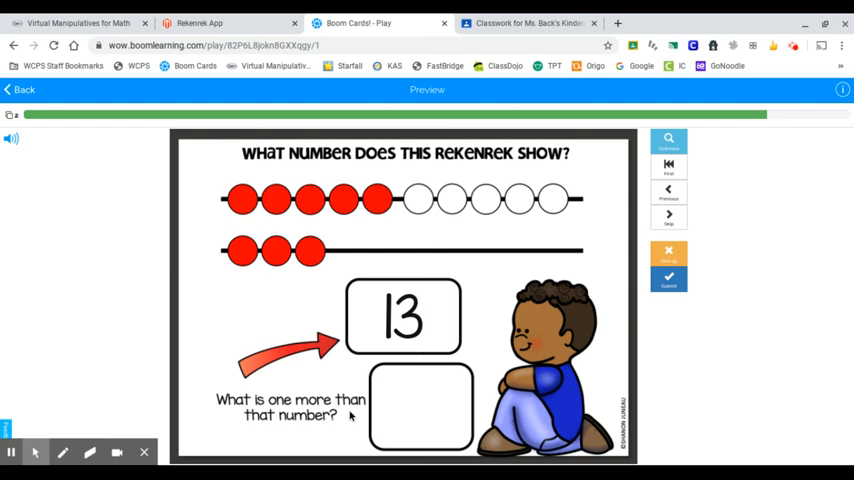
click(421, 407)
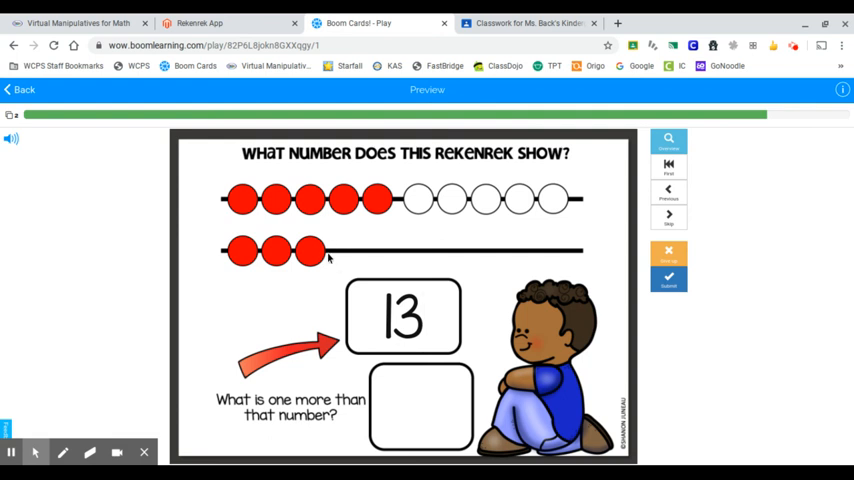
click(420, 405)
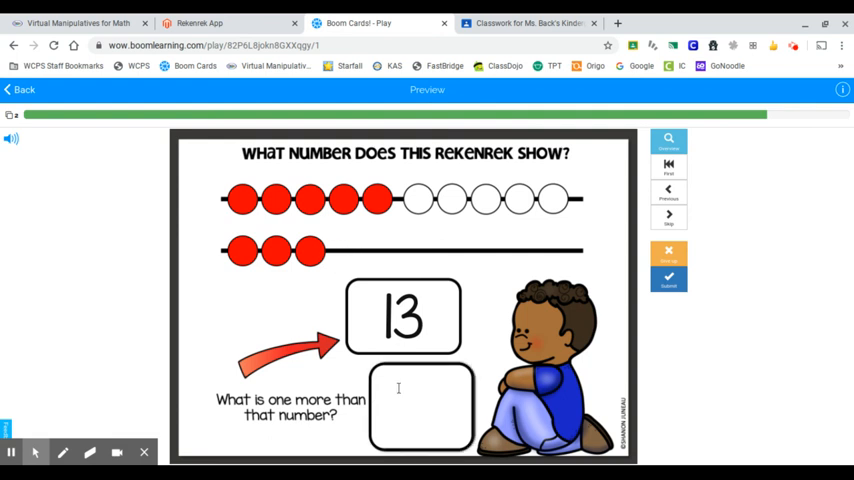
text(14)
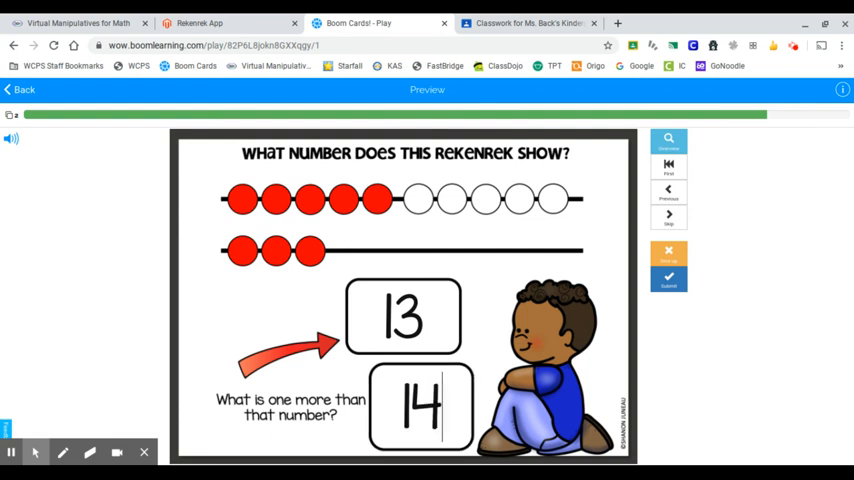
click(668, 278)
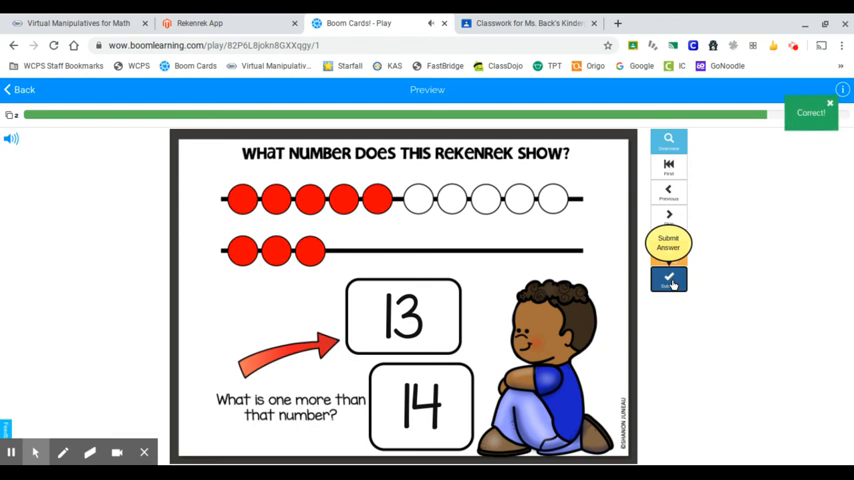